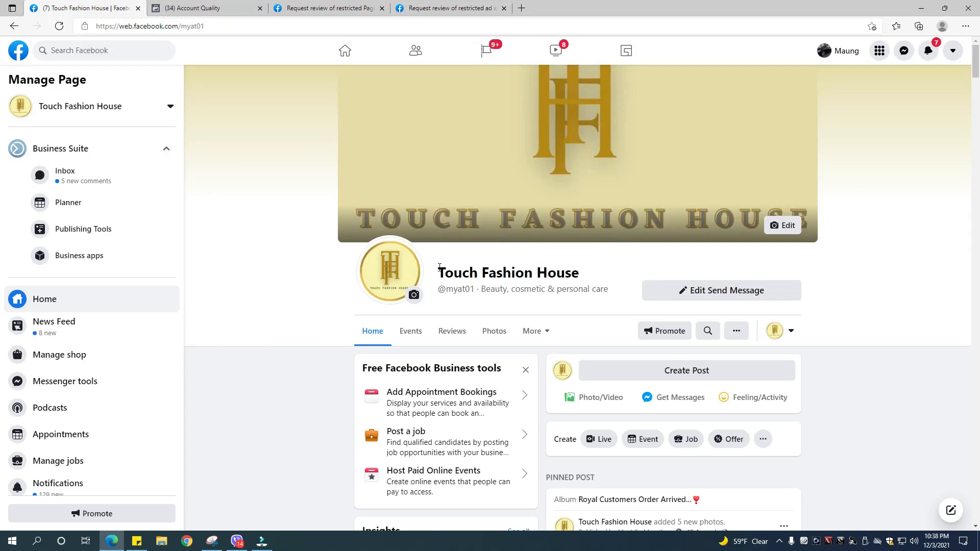
Step: Scroll down the Touch Fashion House Page to the post showing Boost Unavailable
{"action": "double_click", "coordinate": [507, 273]}
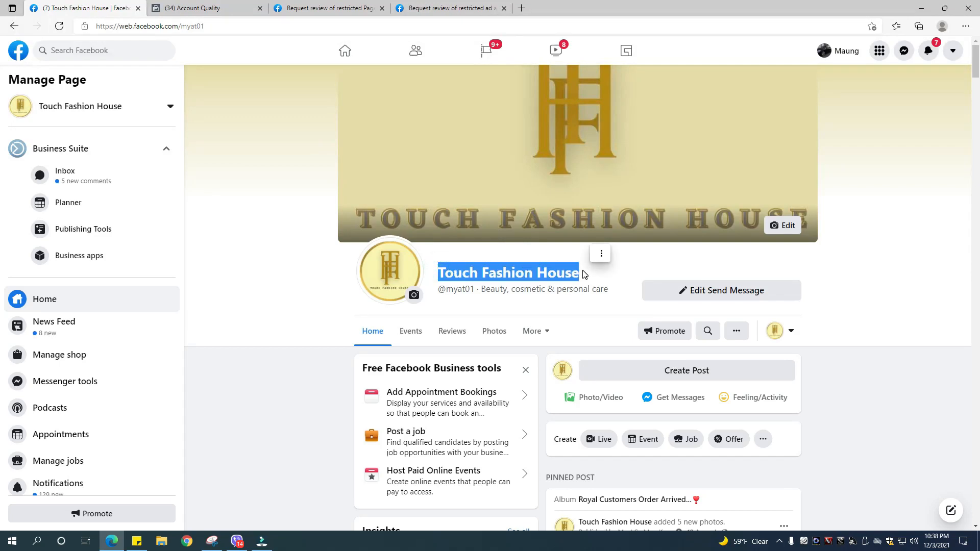
{"action": "scroll", "scroll_direction": "down", "scroll_amount": 3}
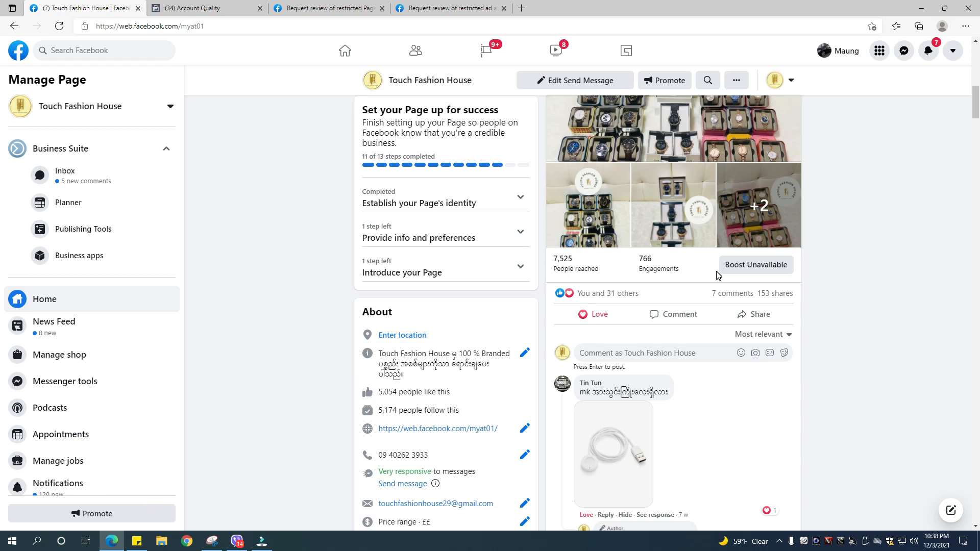
{"action": "mouse_move", "coordinate": [731, 273]}
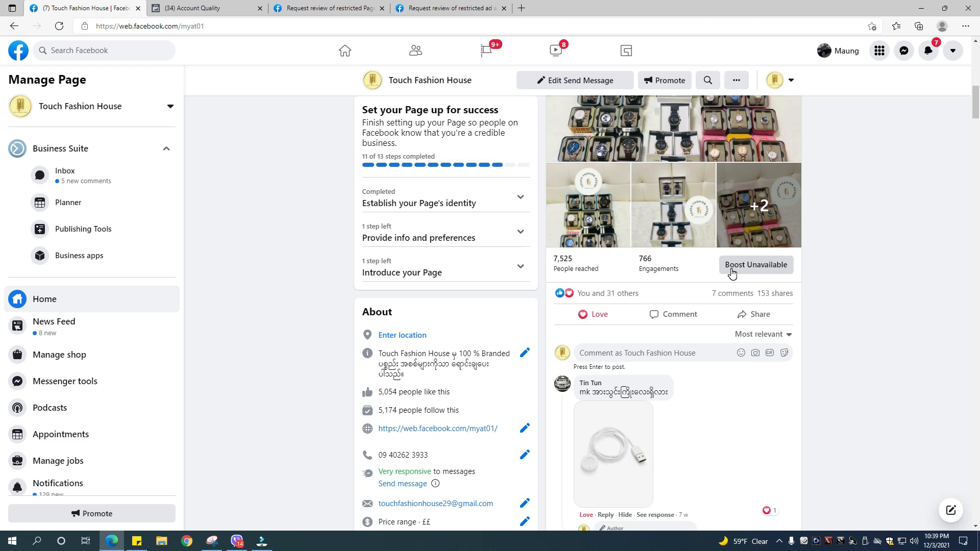
{"action": "mouse_move", "coordinate": [767, 252]}
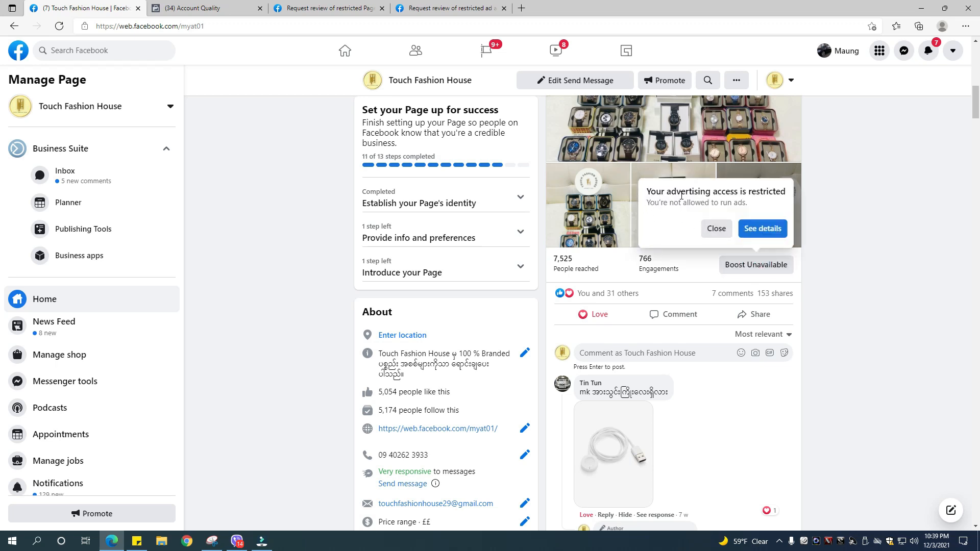
{"action": "mouse_move", "coordinate": [812, 242]}
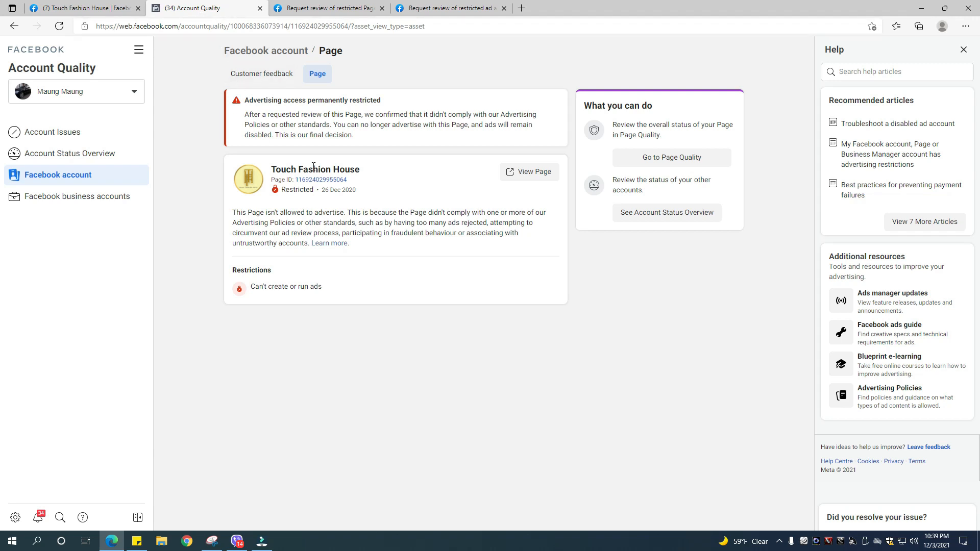
{"action": "mouse_move", "coordinate": [249, 112]}
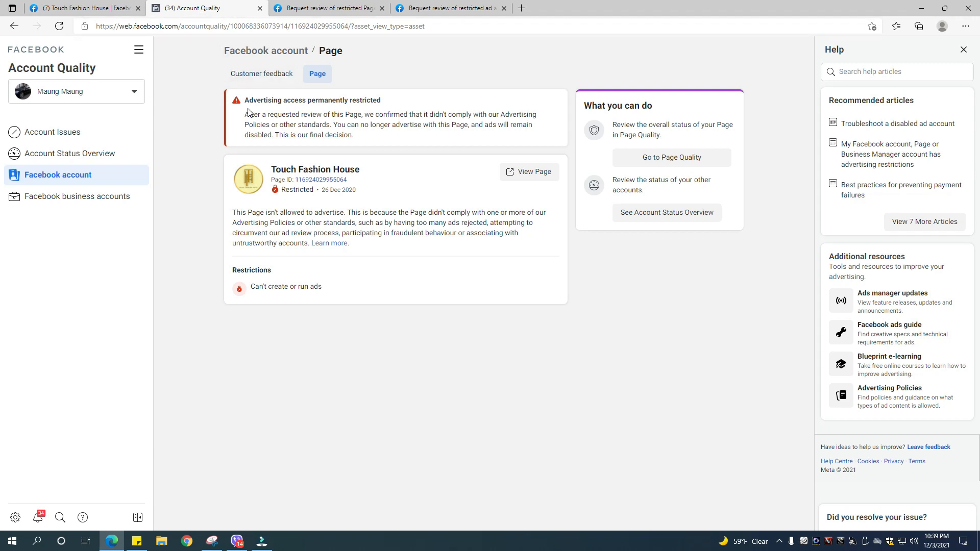
Step: Read the 'Advertising access permanently restricted' banner on the Page tab of Account Quality
{"action": "double_click", "coordinate": [312, 100]}
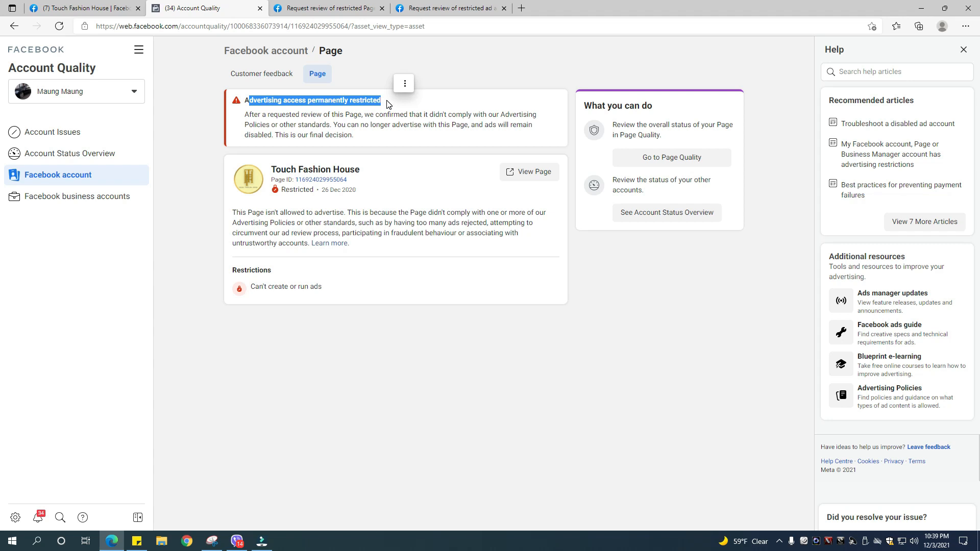
{"action": "mouse_move", "coordinate": [387, 105]}
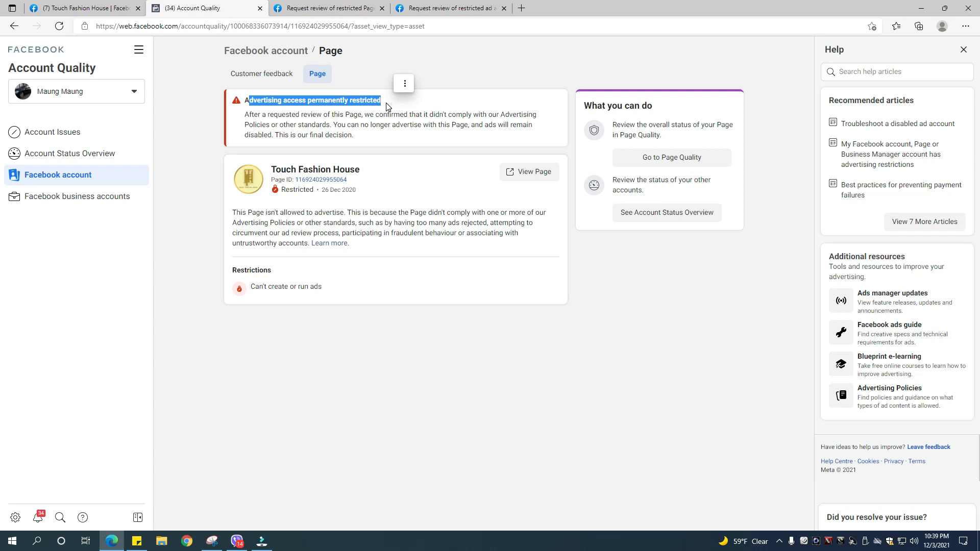
{"action": "mouse_move", "coordinate": [412, 152]}
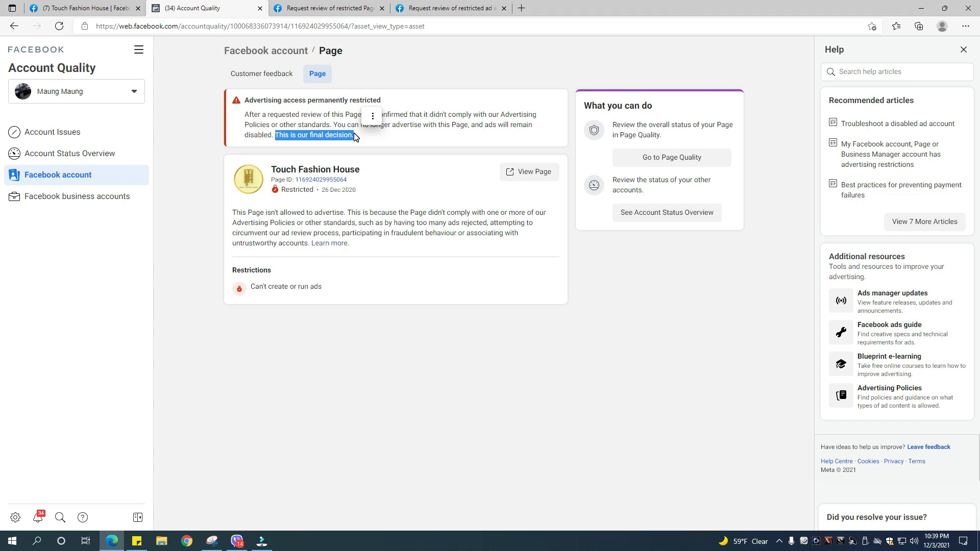
{"action": "mouse_move", "coordinate": [359, 144]}
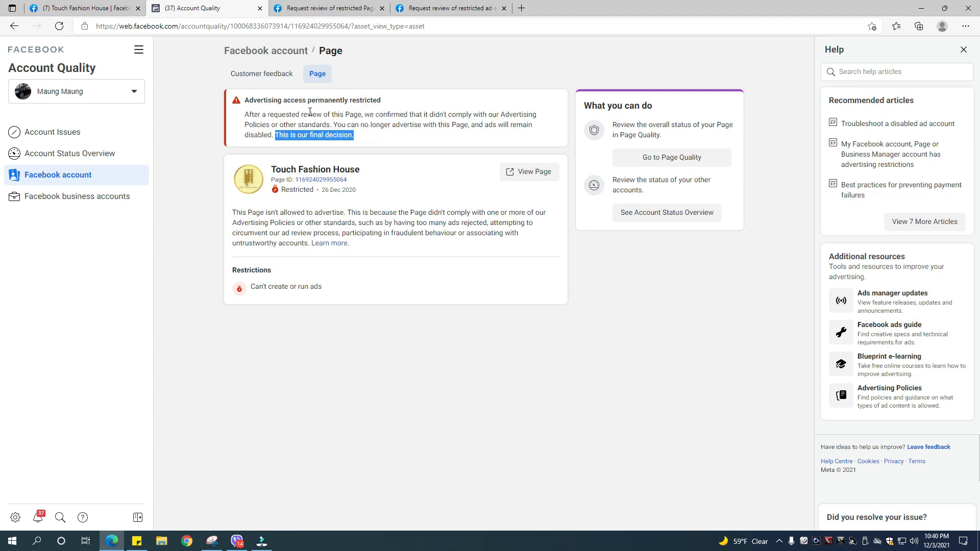
{"action": "mouse_move", "coordinate": [343, 70]}
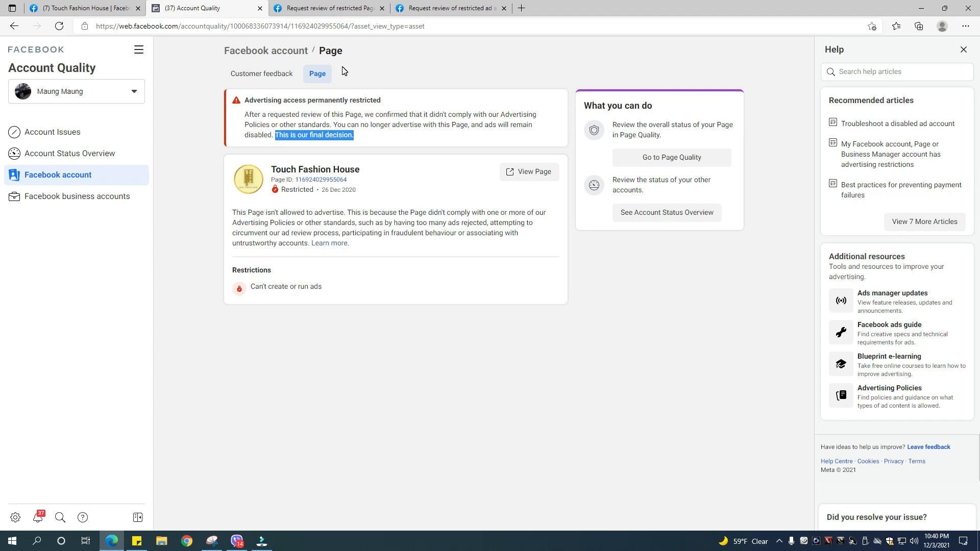
{"action": "mouse_move", "coordinate": [340, 64]}
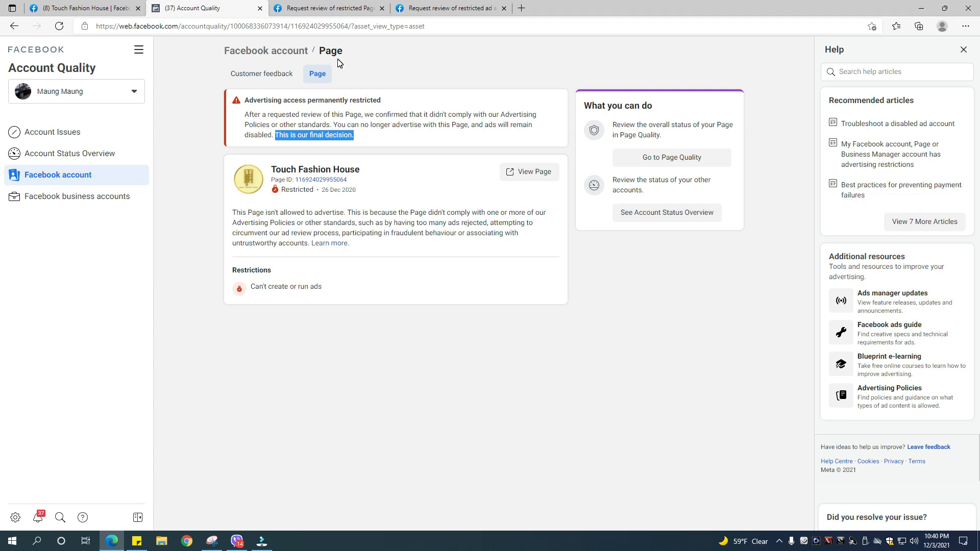
{"action": "left_click", "coordinate": [327, 7]}
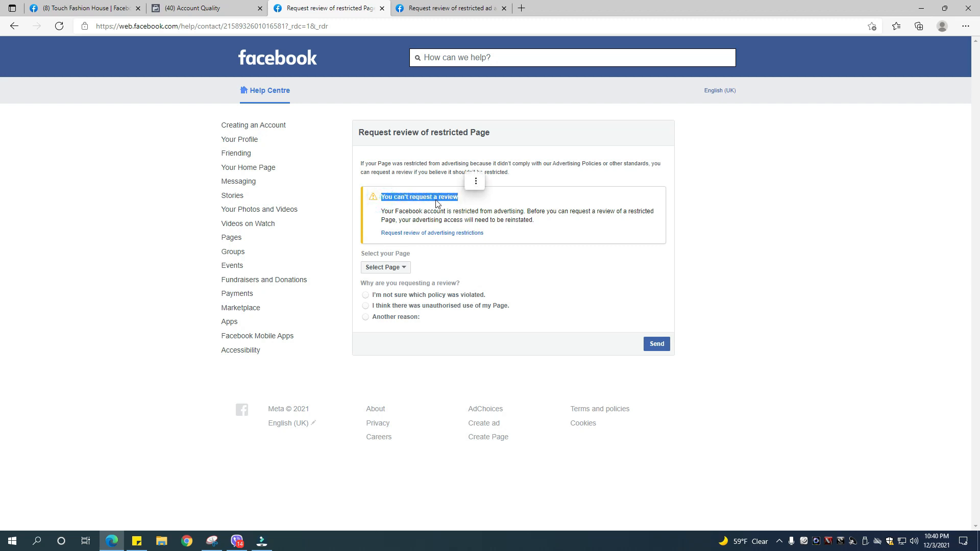
{"action": "mouse_move", "coordinate": [246, 133]}
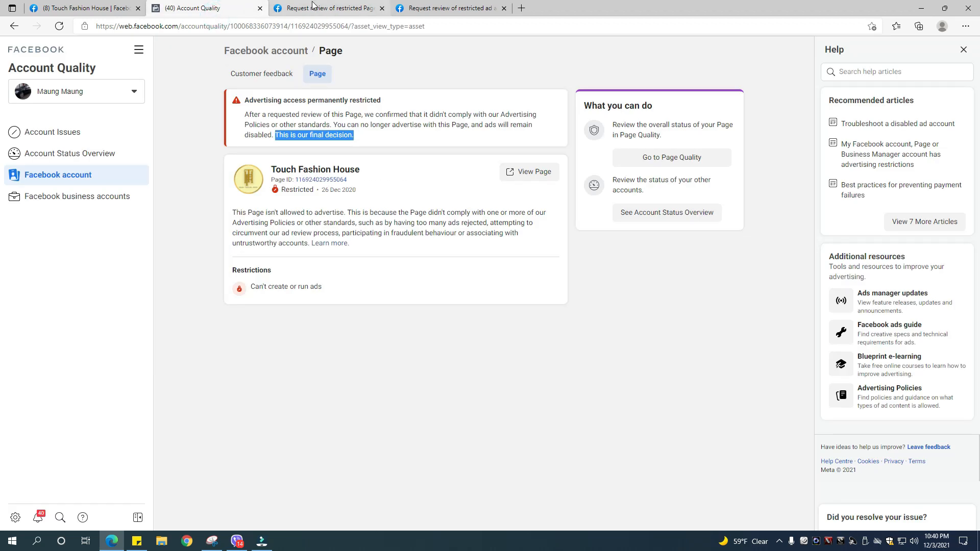
{"action": "left_click", "coordinate": [324, 7]}
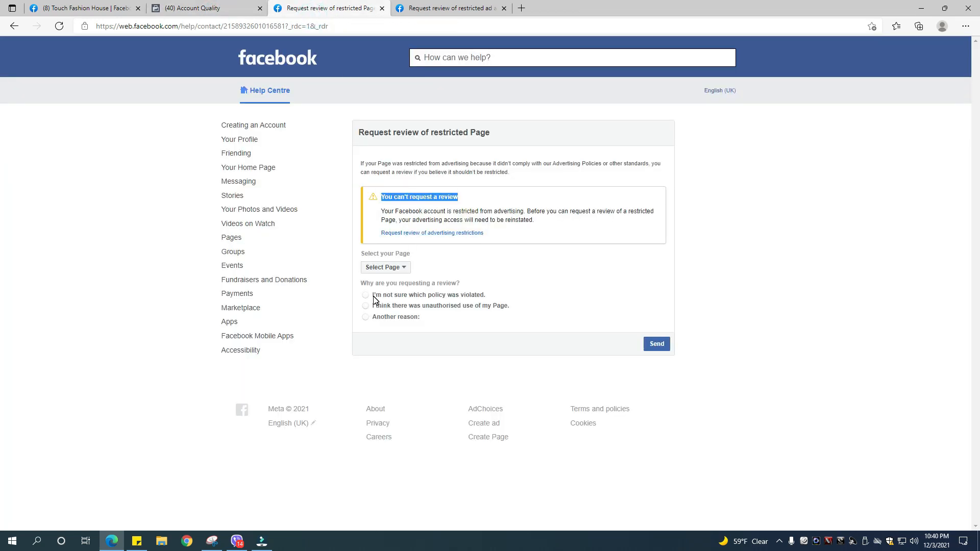
{"action": "mouse_move", "coordinate": [469, 302]}
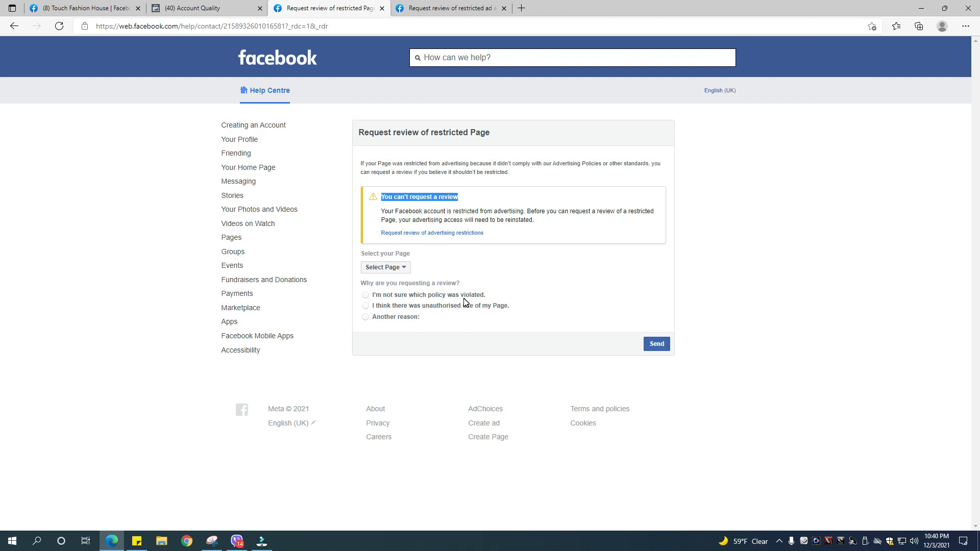
{"action": "mouse_move", "coordinate": [372, 320]}
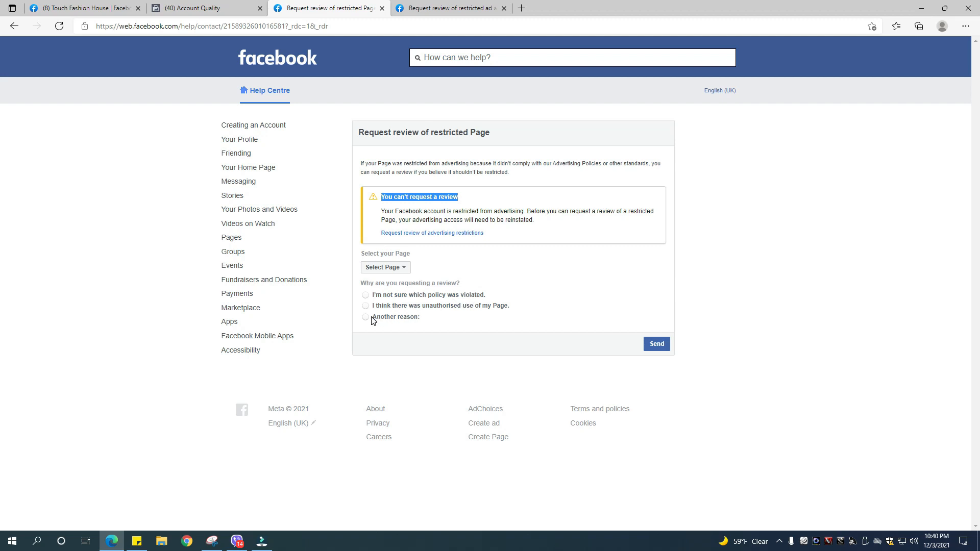
{"action": "mouse_move", "coordinate": [400, 323]}
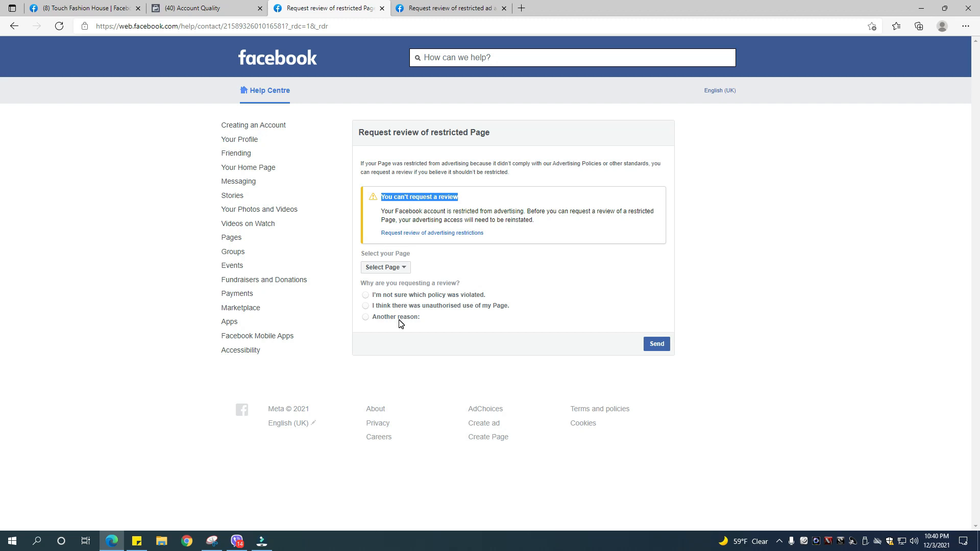
{"action": "mouse_move", "coordinate": [378, 307]}
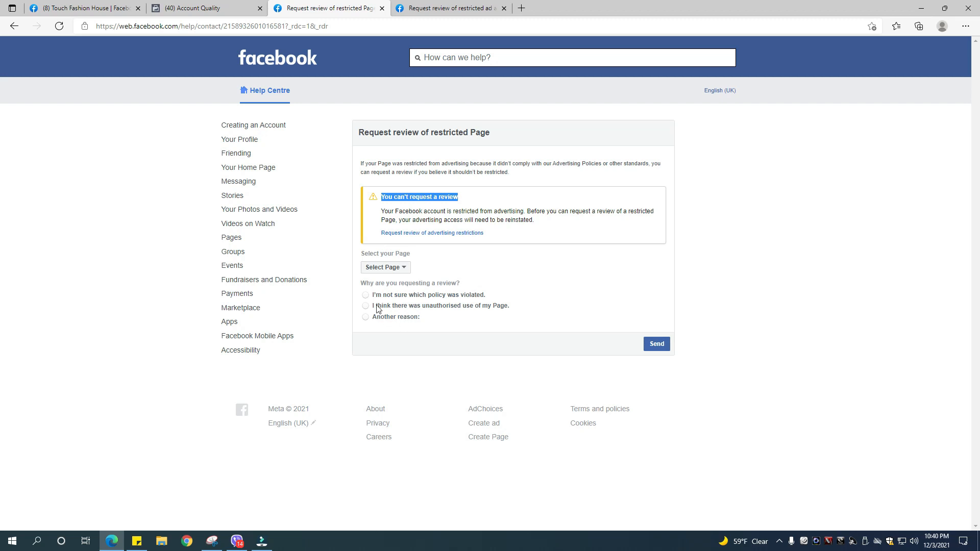
{"action": "left_click", "coordinate": [207, 7]}
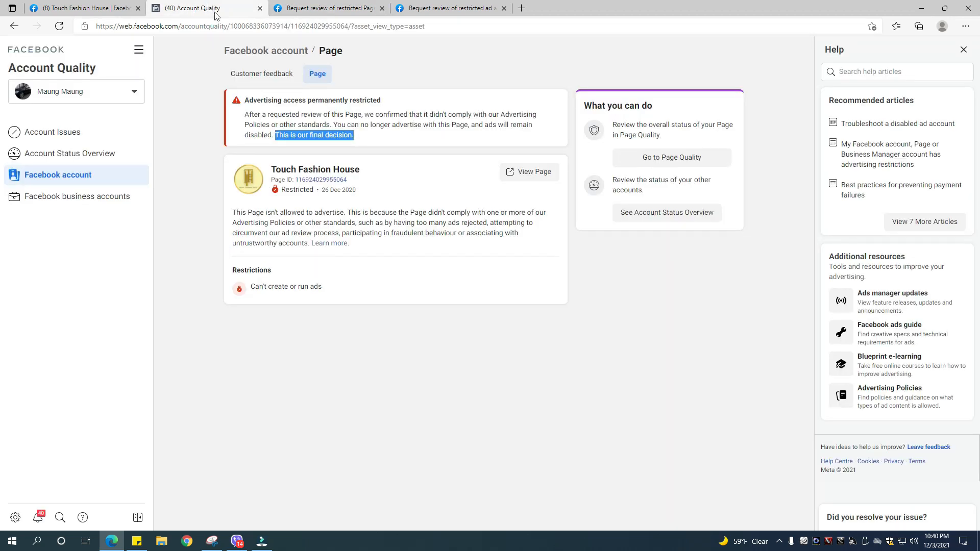
{"action": "mouse_move", "coordinate": [427, 21]}
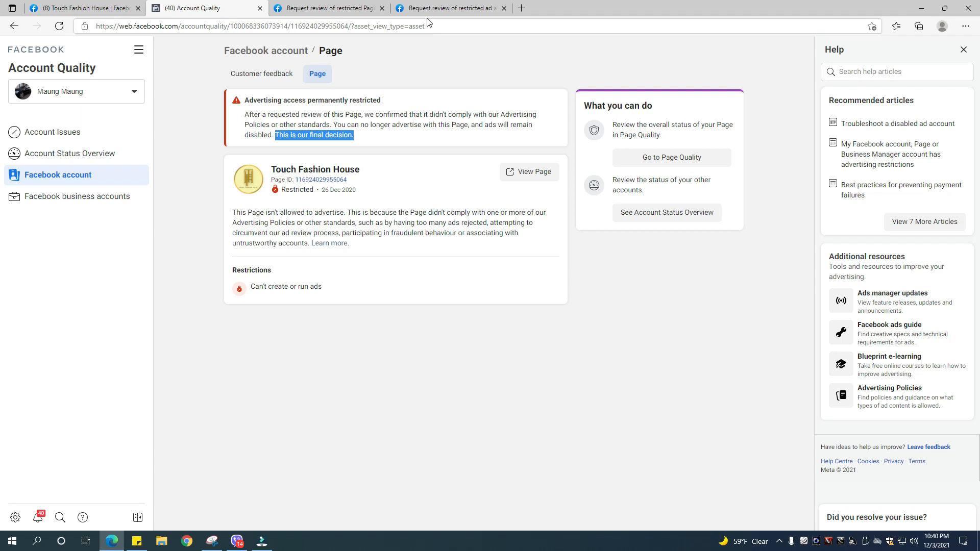
Step: Mark Yes on the restricted ad account review form, find no ad account, and return to Account Quality
{"action": "left_click", "coordinate": [447, 7]}
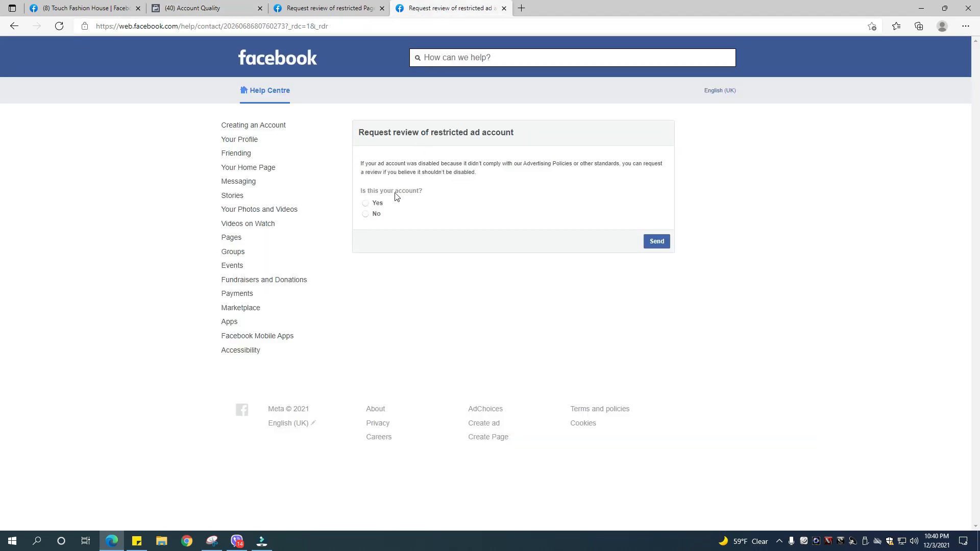
{"action": "left_click", "coordinate": [366, 202]}
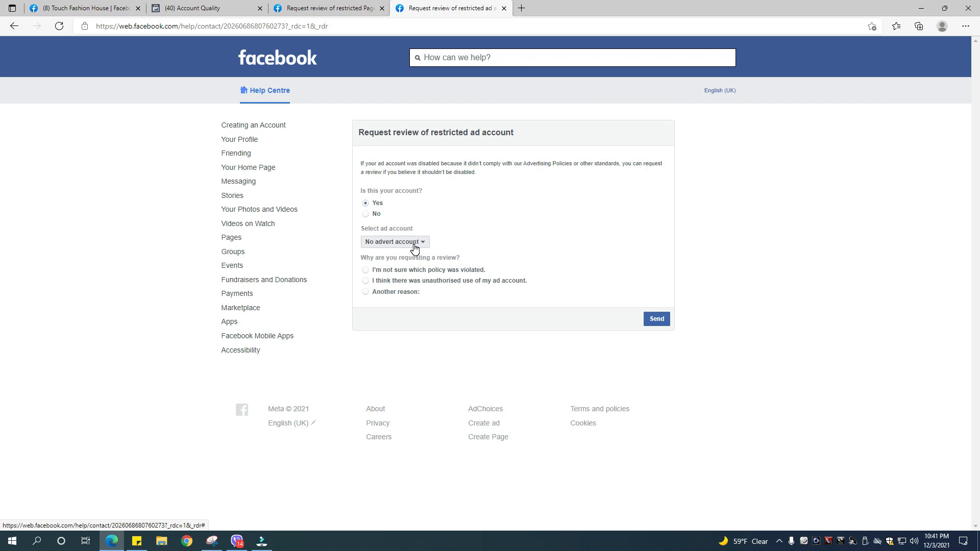
{"action": "mouse_move", "coordinate": [394, 244]}
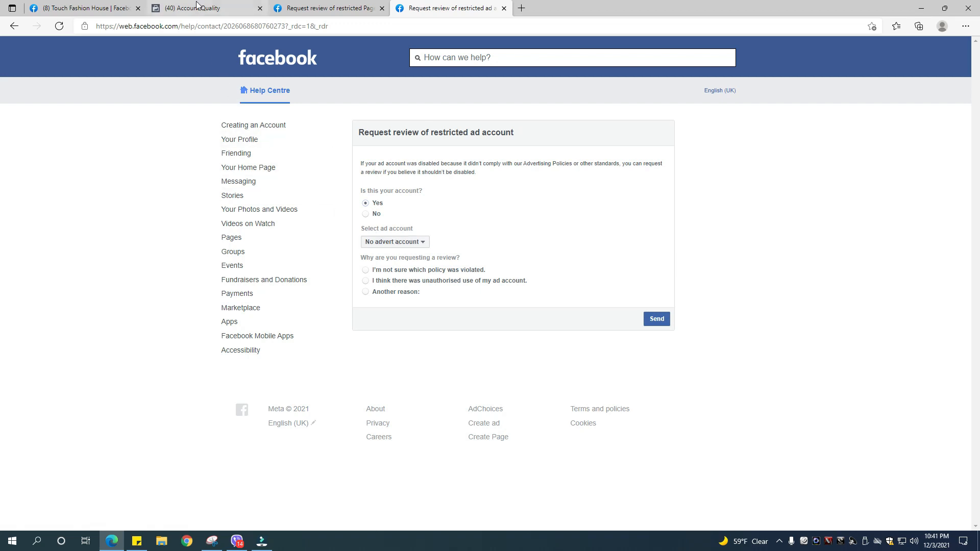
{"action": "left_click", "coordinate": [206, 7]}
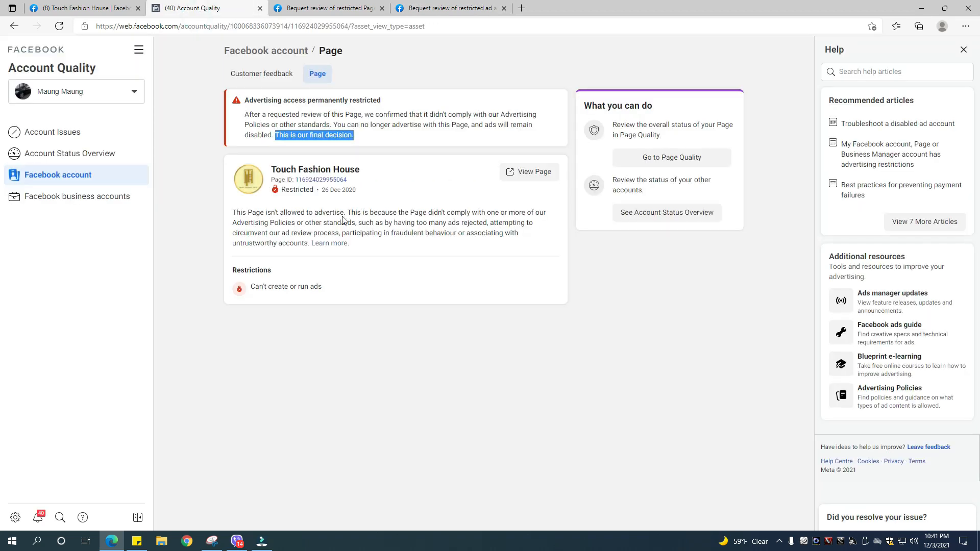
{"action": "mouse_move", "coordinate": [410, 327]}
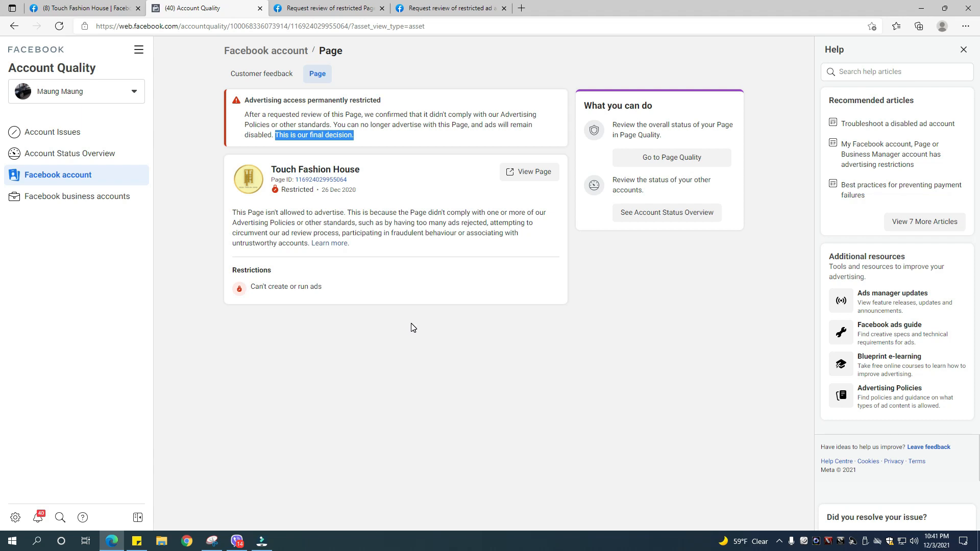
Step: Start the Leave feedback form with Advertising policies as its topic and the topic details list shown
{"action": "left_click", "coordinate": [928, 447]}
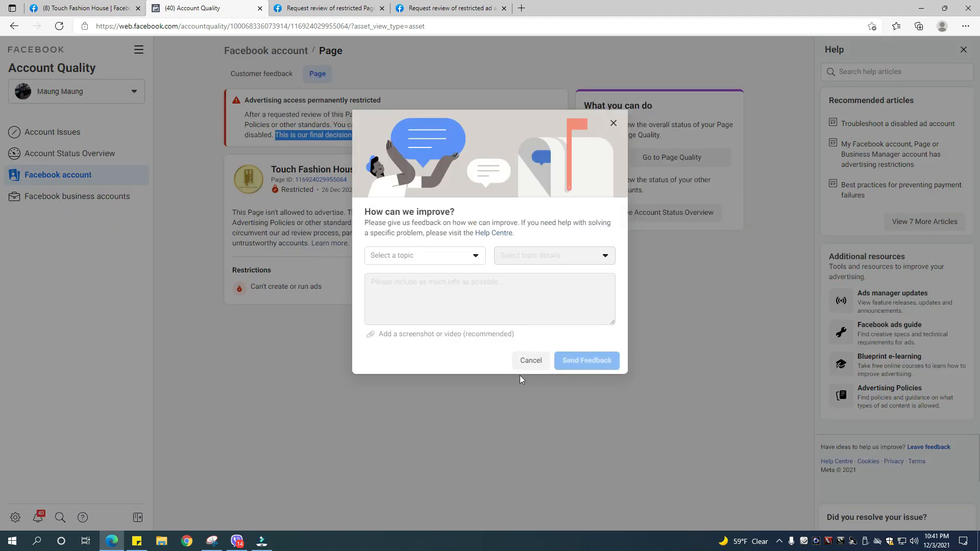
{"action": "mouse_move", "coordinate": [417, 270]}
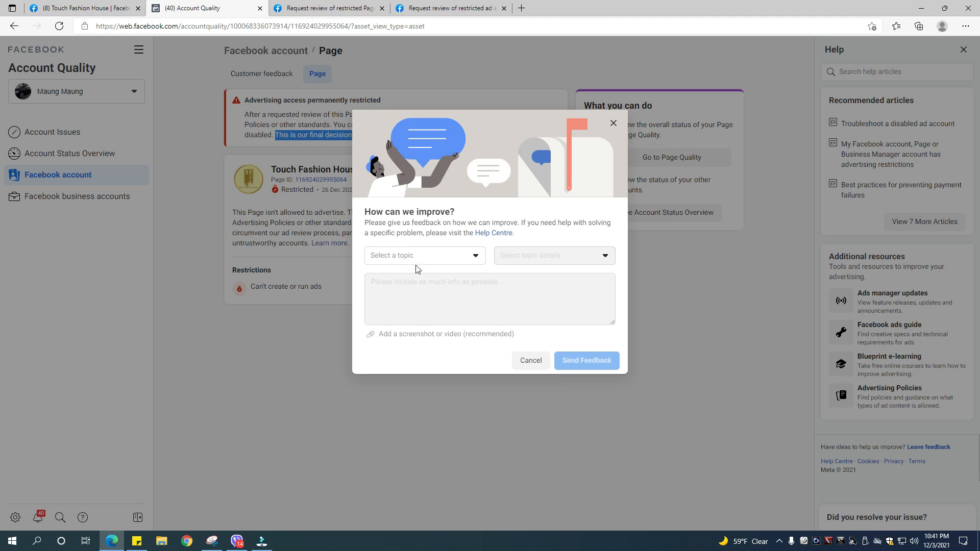
{"action": "left_click", "coordinate": [424, 255]}
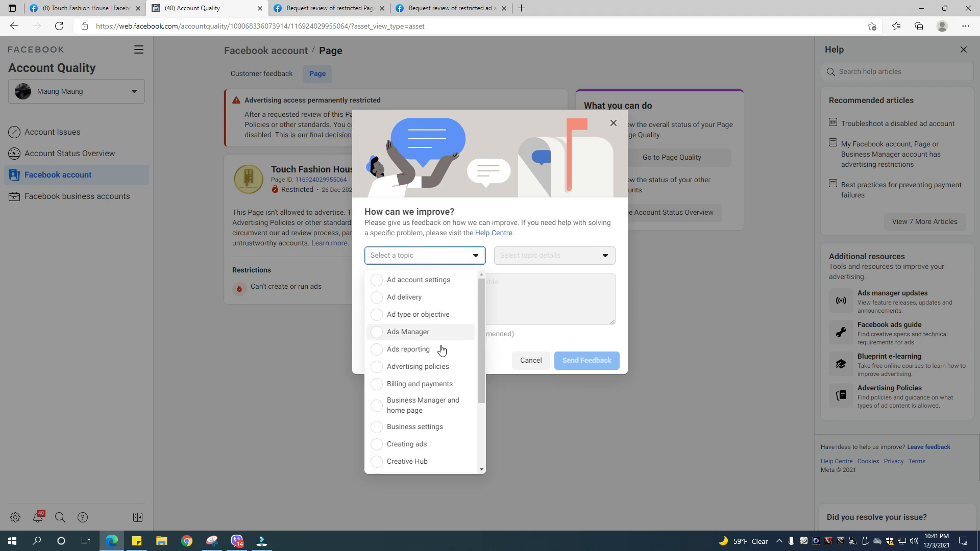
{"action": "left_click", "coordinate": [418, 367]}
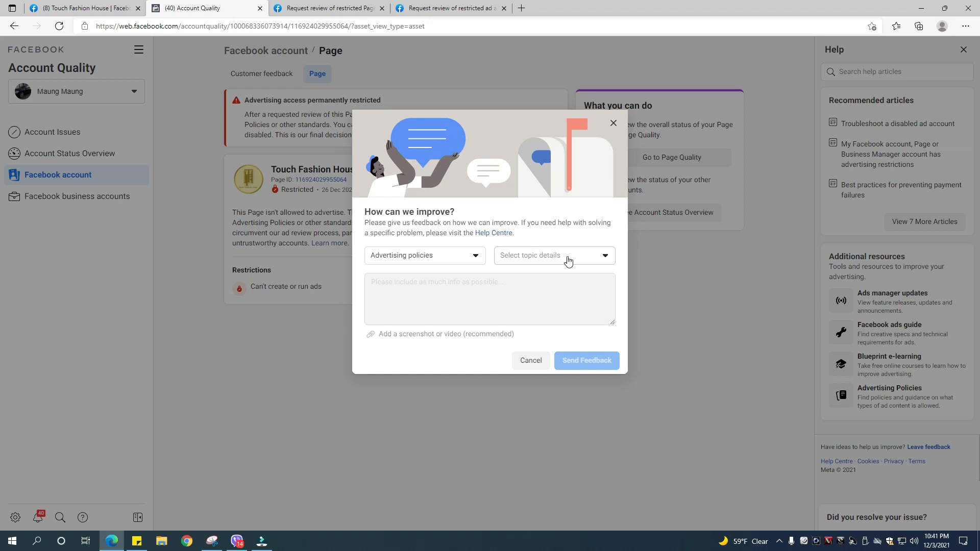
{"action": "left_click", "coordinate": [552, 255]}
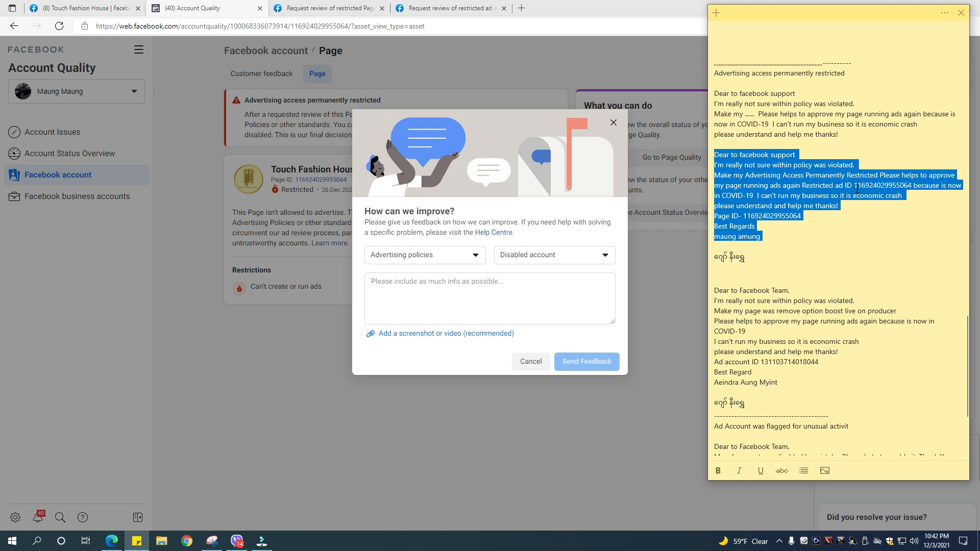
{"action": "mouse_move", "coordinate": [657, 194]}
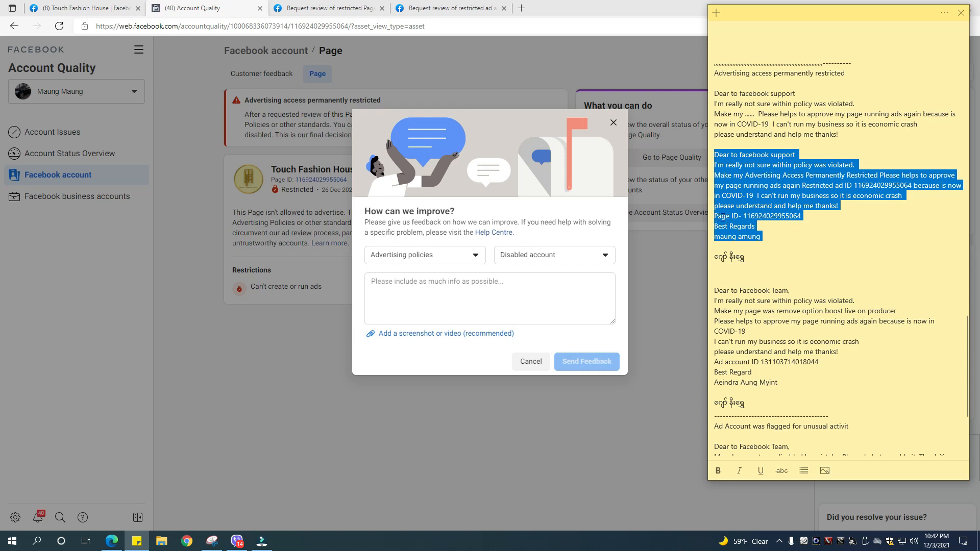
{"action": "mouse_move", "coordinate": [410, 246]}
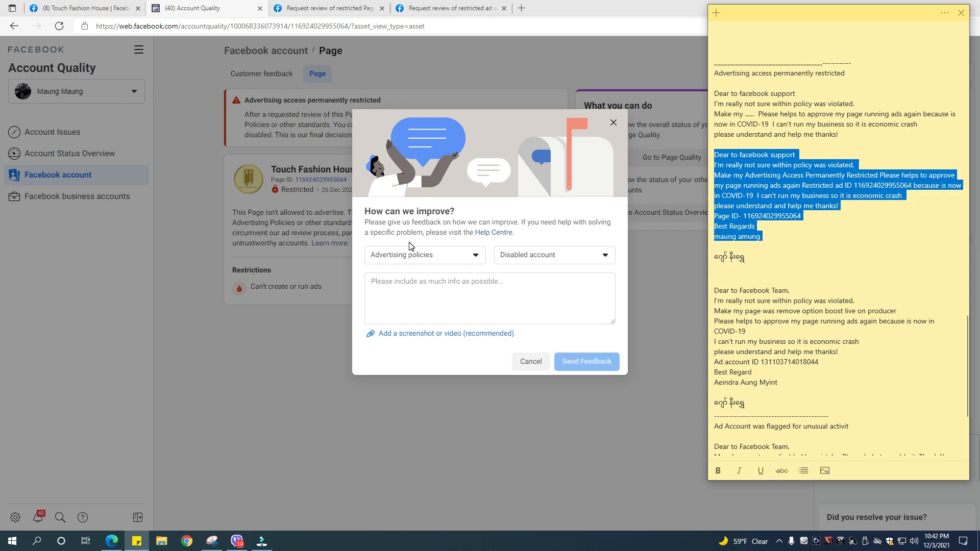
{"action": "mouse_move", "coordinate": [211, 58]}
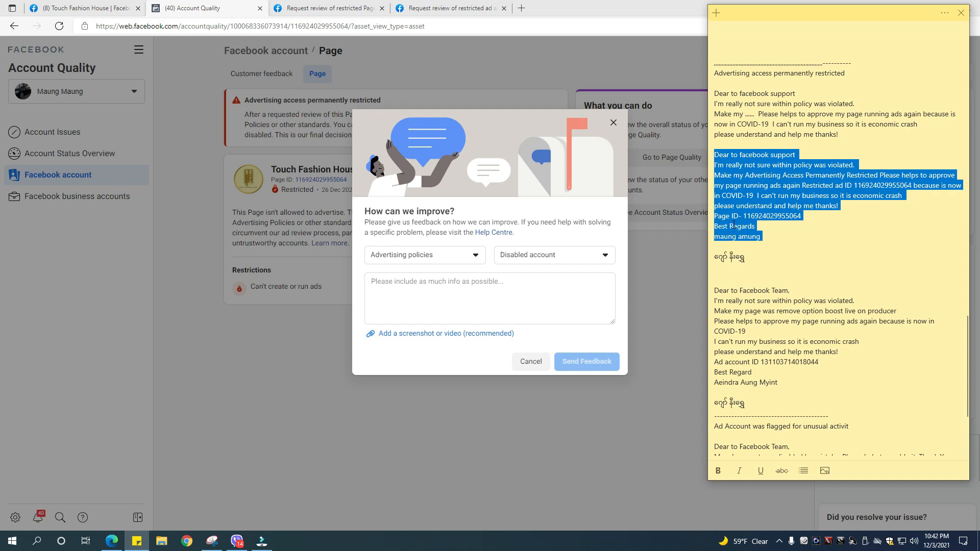
Step: Place the cursor in the feedback description, ready for the copied appeal message
{"action": "left_click", "coordinate": [409, 296]}
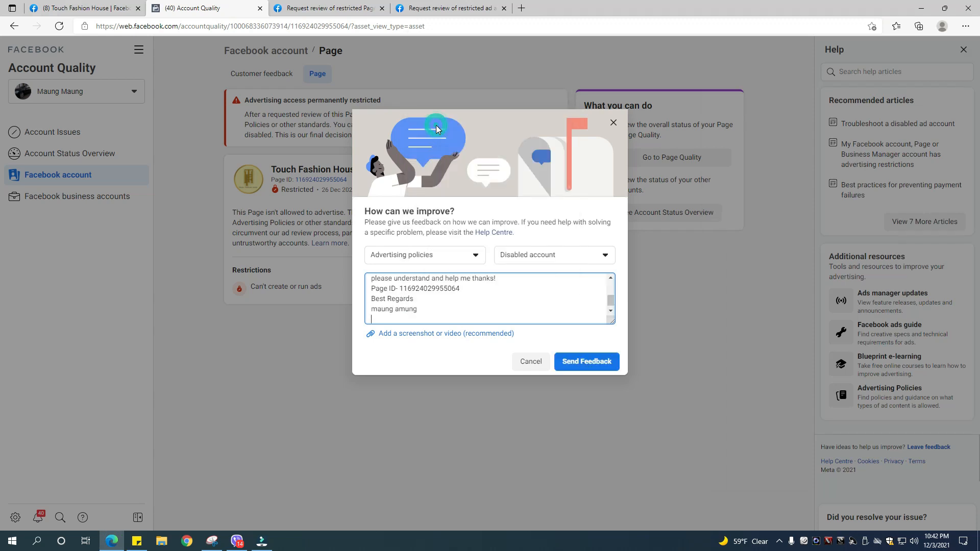
{"action": "mouse_move", "coordinate": [392, 343]}
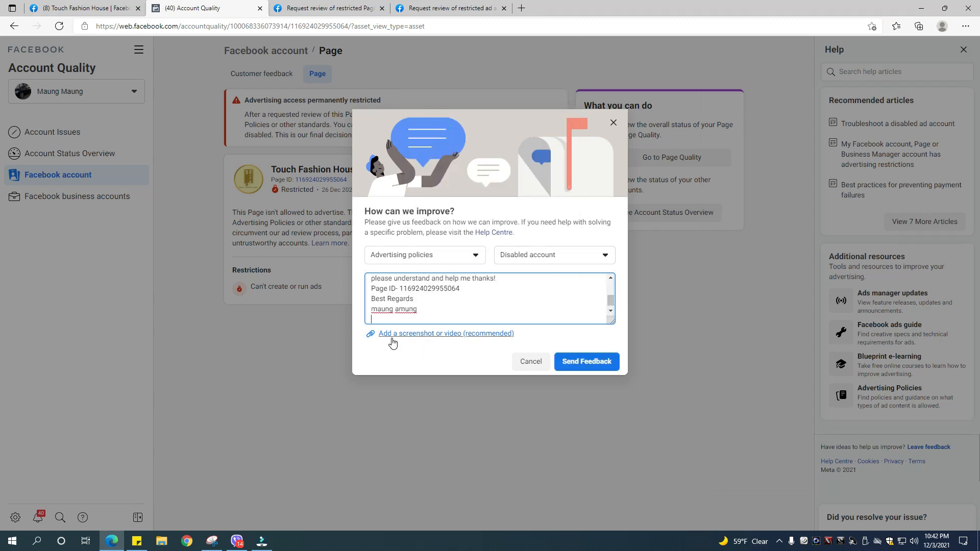
Step: Start attaching a screenshot to the feedback via 'Add a screenshot or video'
{"action": "left_click", "coordinate": [446, 333]}
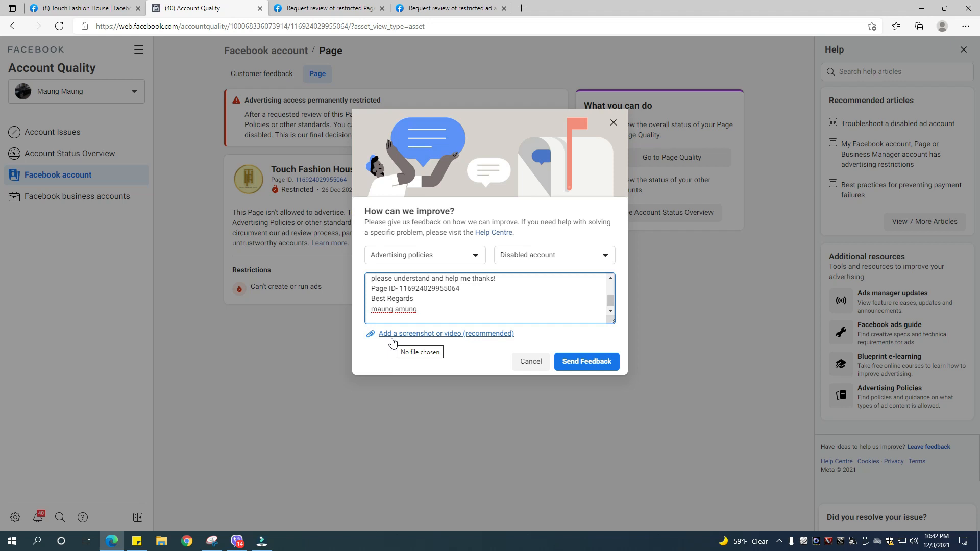
{"action": "mouse_move", "coordinate": [221, 148]}
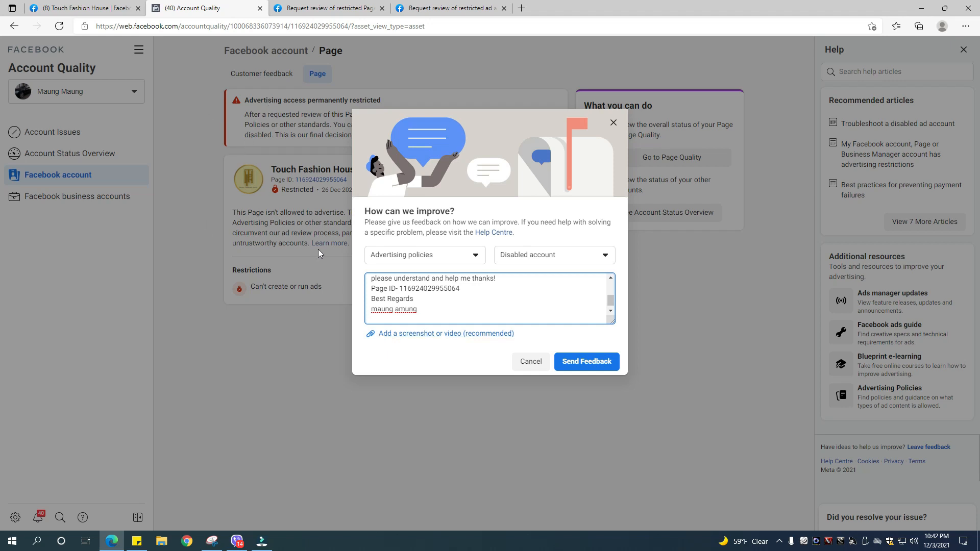
{"action": "left_click", "coordinate": [446, 333]}
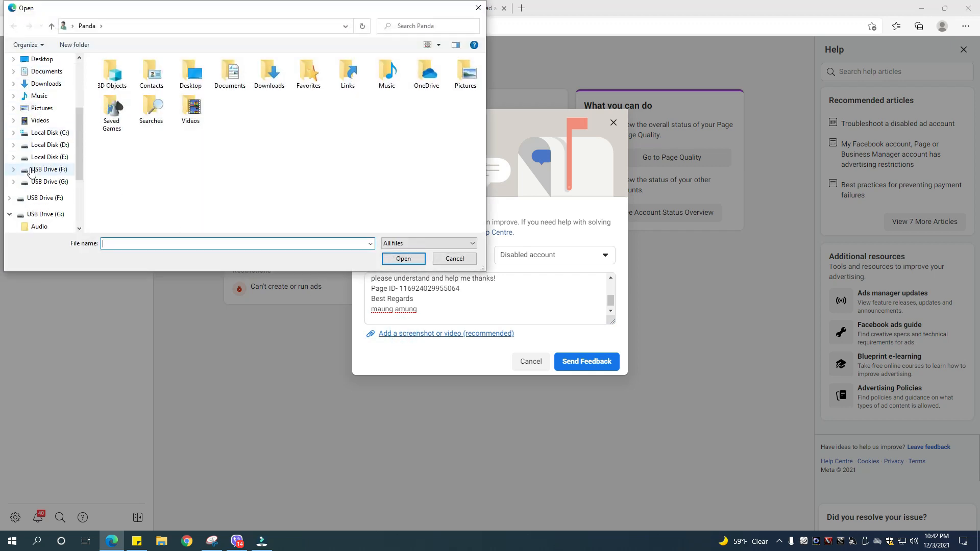
{"action": "mouse_move", "coordinate": [44, 145]}
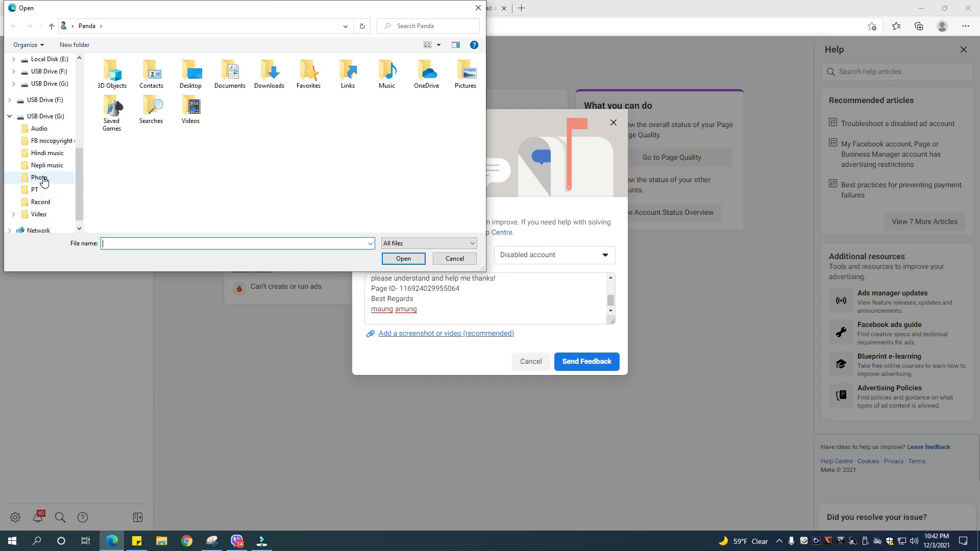
Step: Attach touch.PNG from the Photo folder on USB Drive (G:) to the feedback form
{"action": "double_click", "coordinate": [40, 177]}
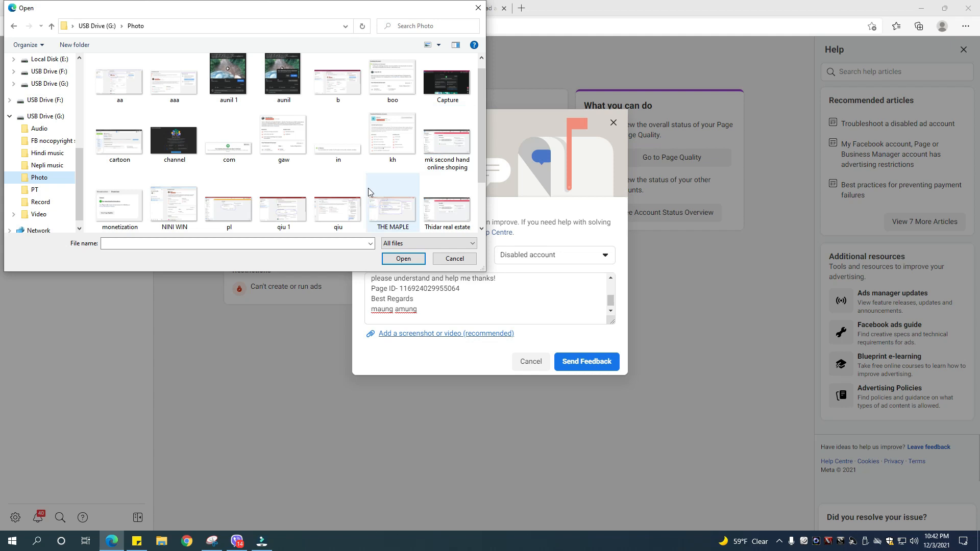
{"action": "mouse_move", "coordinate": [391, 209]}
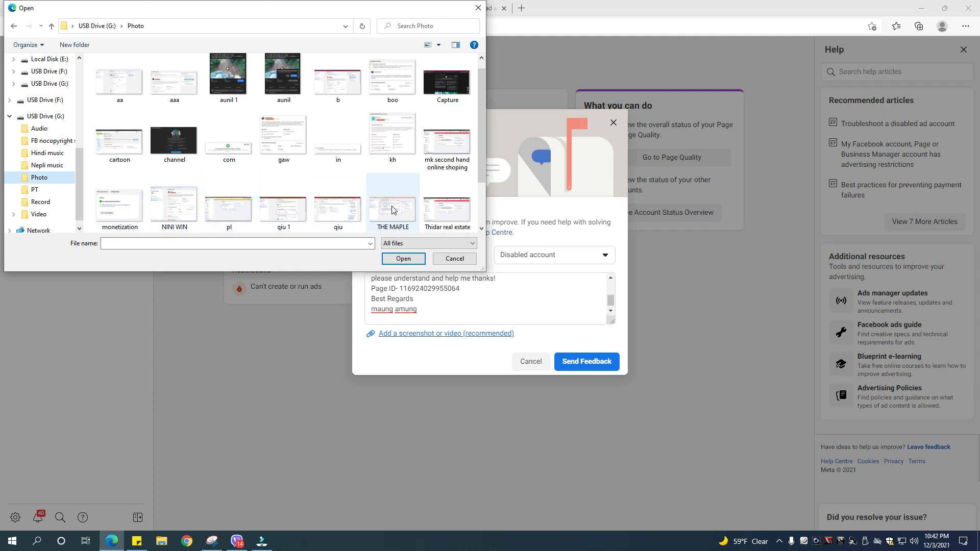
{"action": "scroll", "scroll_direction": "down", "scroll_amount": 3}
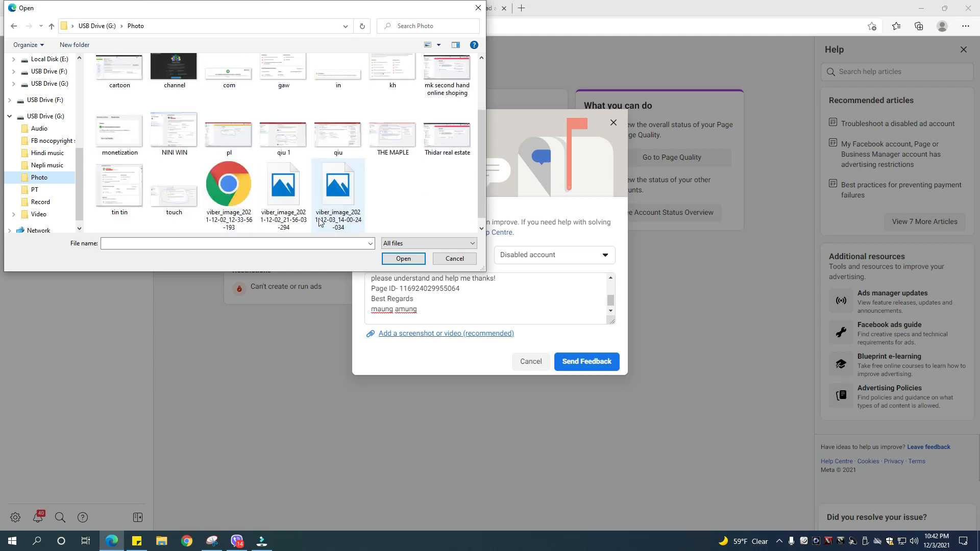
{"action": "left_click", "coordinate": [173, 188]}
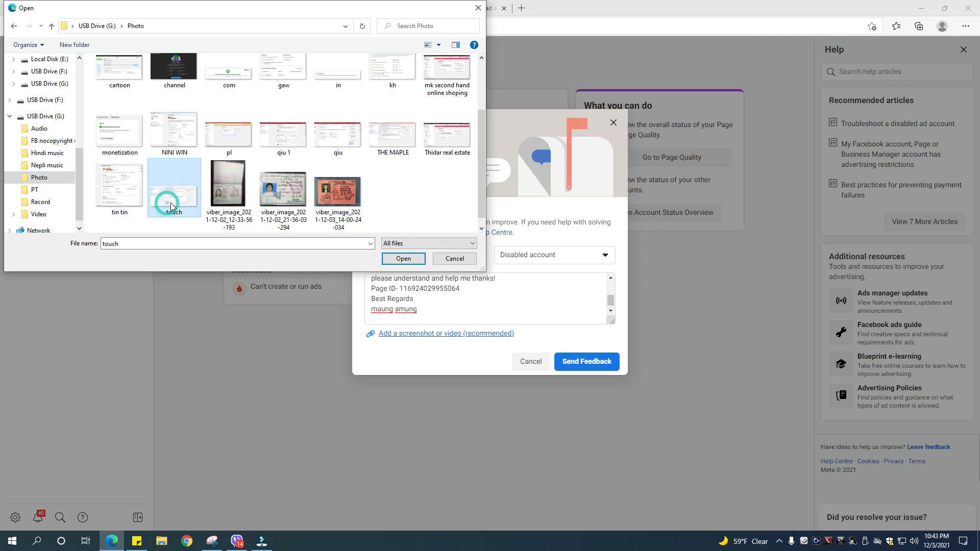
{"action": "left_click", "coordinate": [402, 258]}
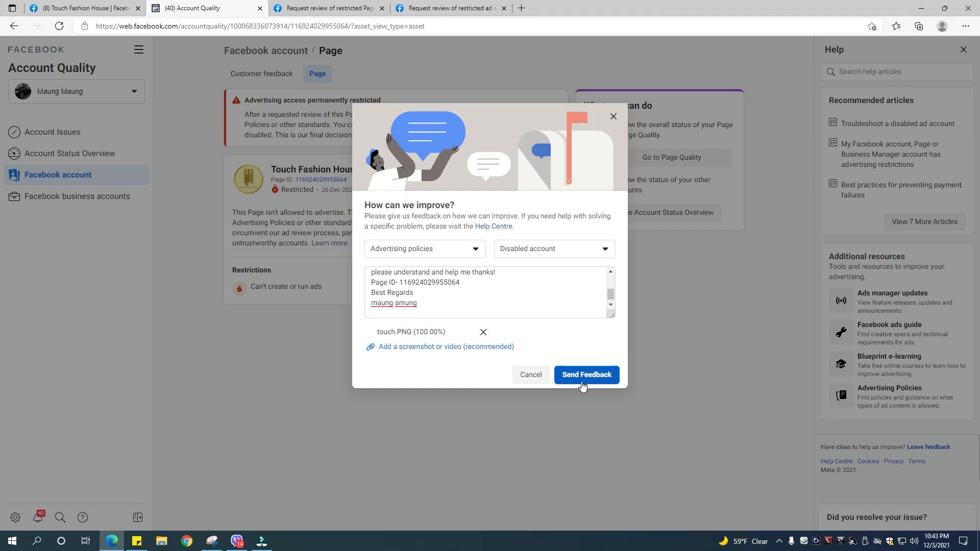
Step: Send the feedback with its screenshot and get the 'Thanks for helping us improve!' confirmation
{"action": "left_click", "coordinate": [586, 374]}
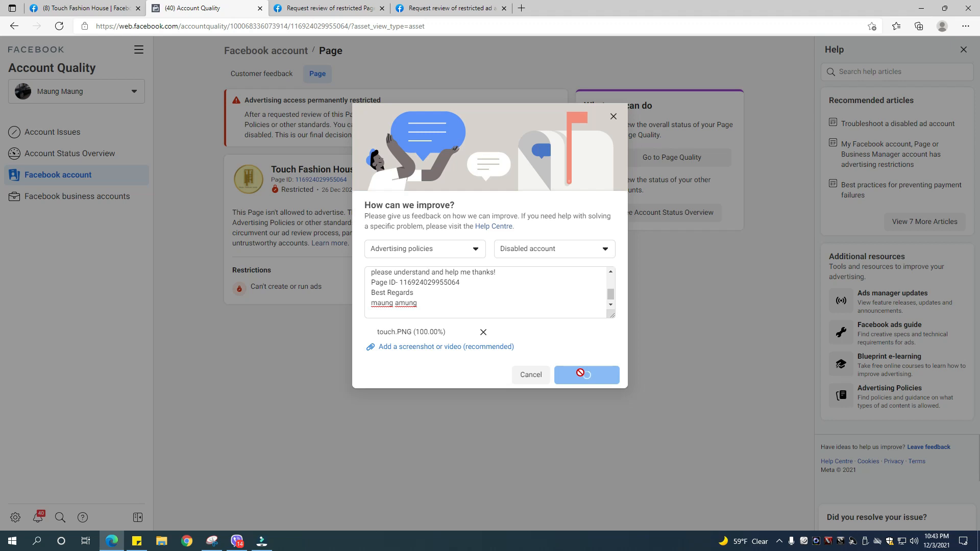
{"action": "left_click", "coordinate": [586, 374]}
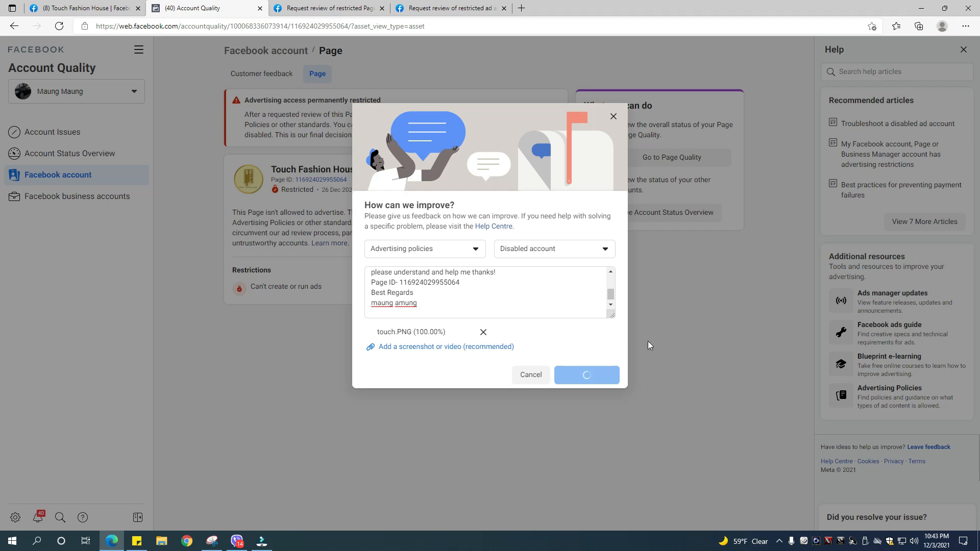
{"action": "left_click", "coordinate": [585, 374]}
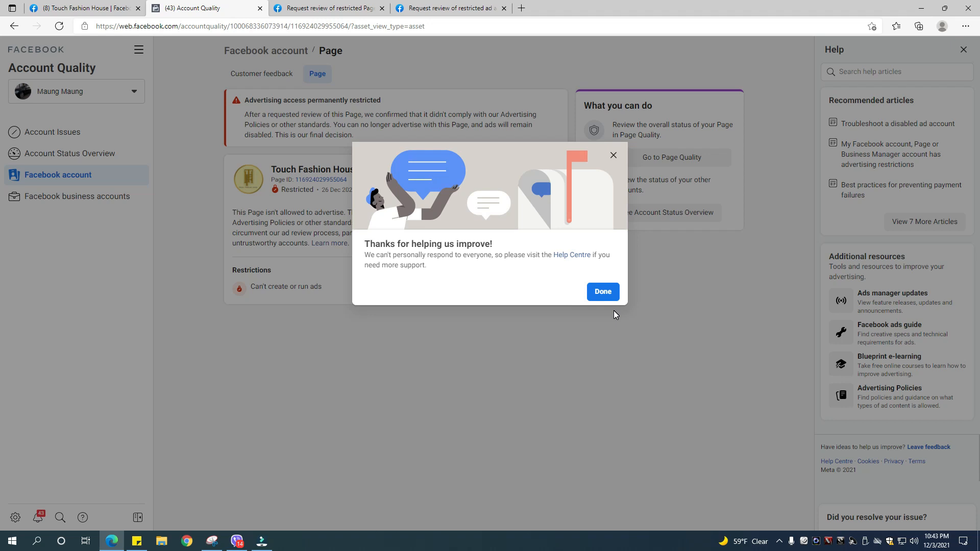
{"action": "left_click", "coordinate": [602, 291]}
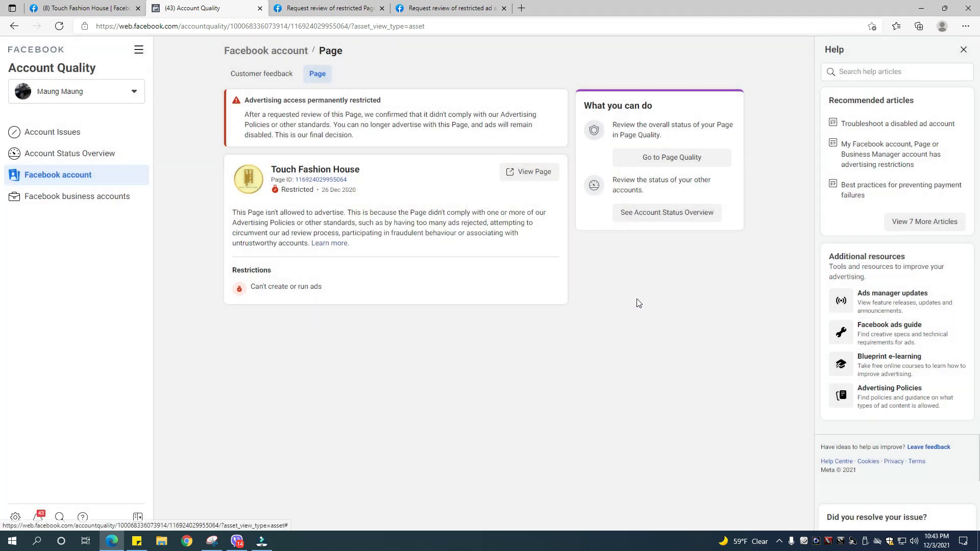
{"action": "mouse_move", "coordinate": [82, 516]}
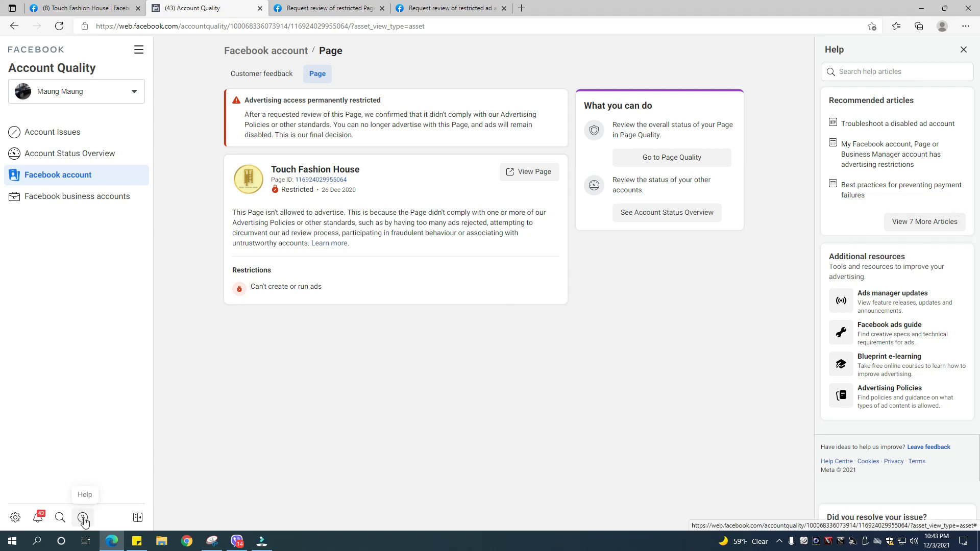
{"action": "mouse_move", "coordinate": [872, 213]}
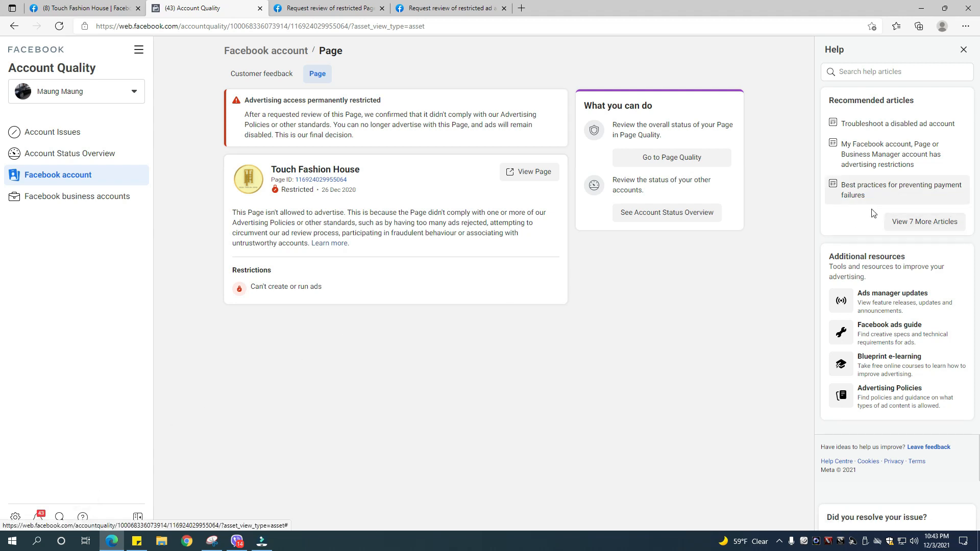
{"action": "mouse_move", "coordinate": [871, 252]}
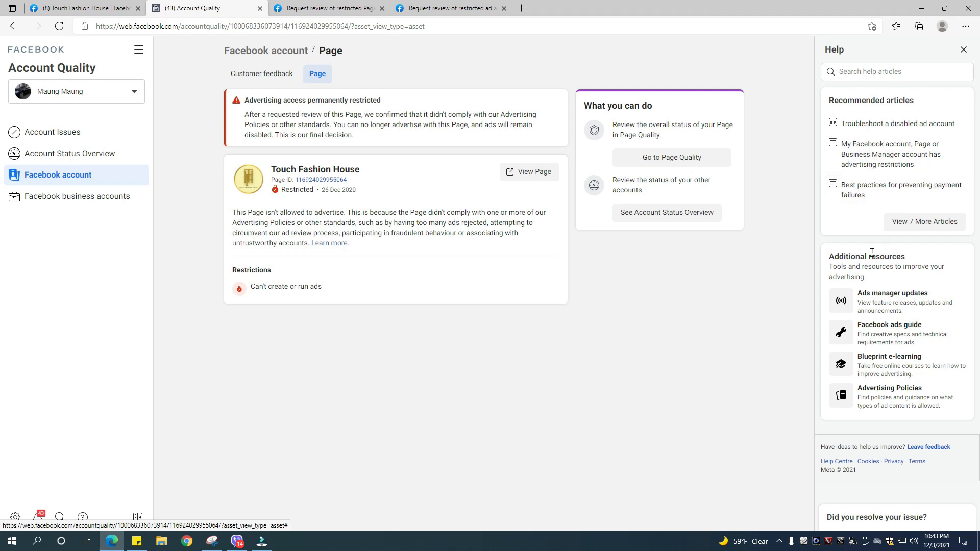
{"action": "mouse_move", "coordinate": [697, 282]}
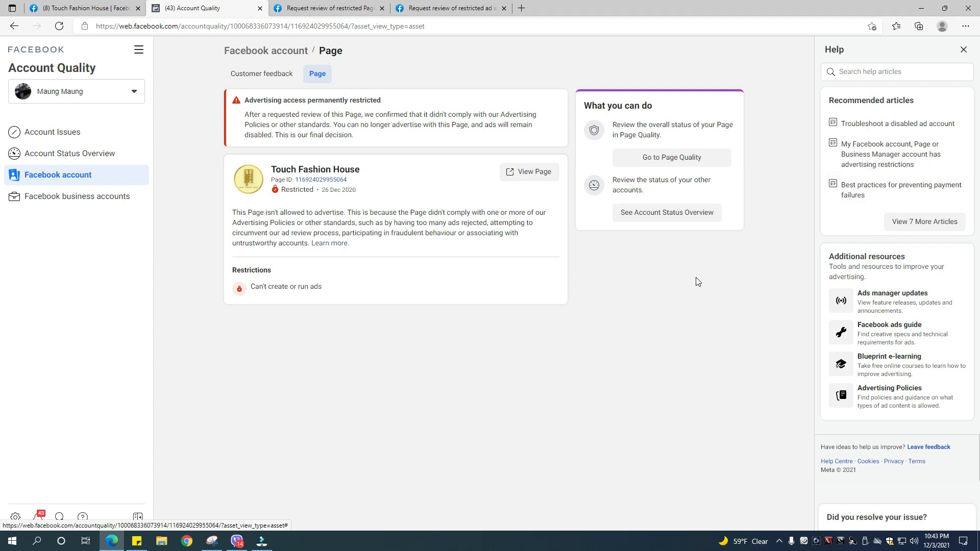
{"action": "mouse_move", "coordinate": [604, 362]}
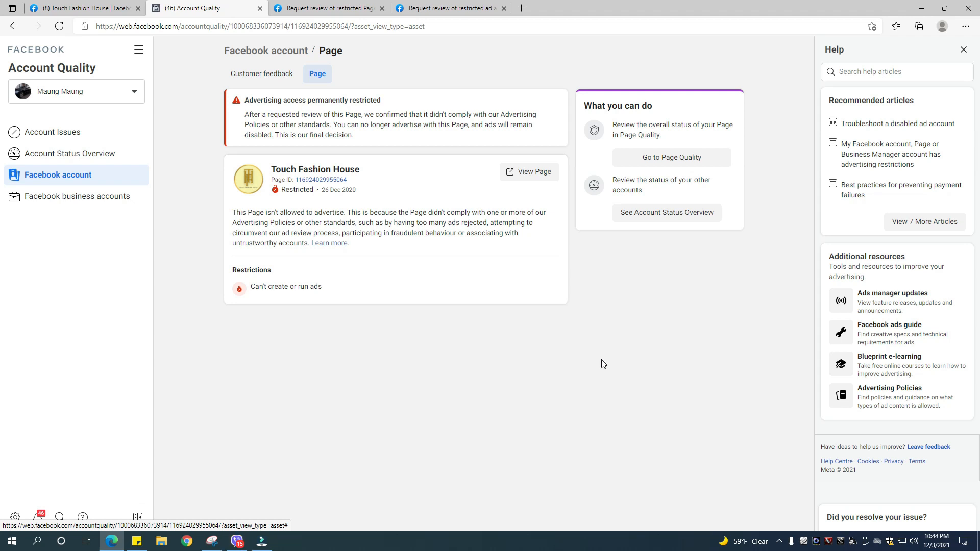
{"action": "mouse_move", "coordinate": [559, 351]}
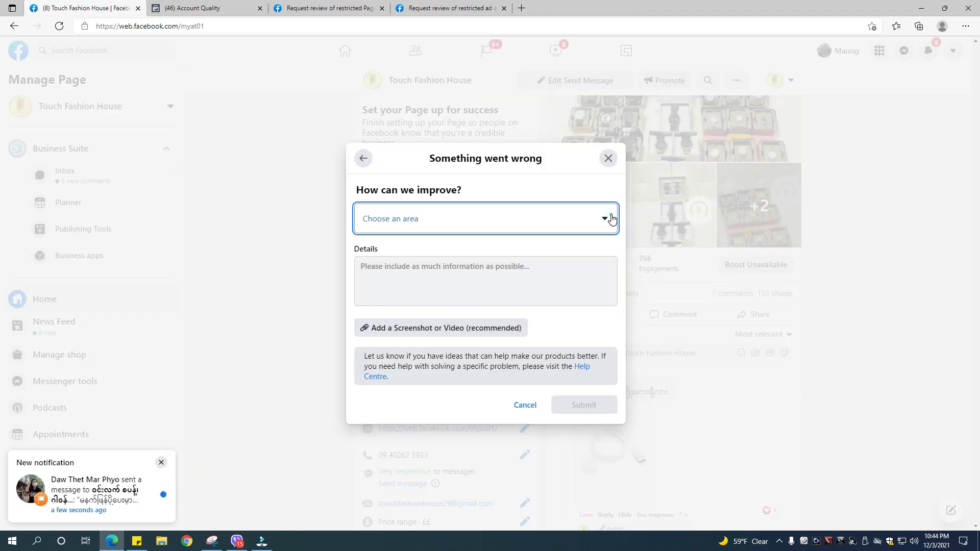
Step: Choose Pages as the area in the 'Something went wrong' report form
{"action": "left_click", "coordinate": [603, 218]}
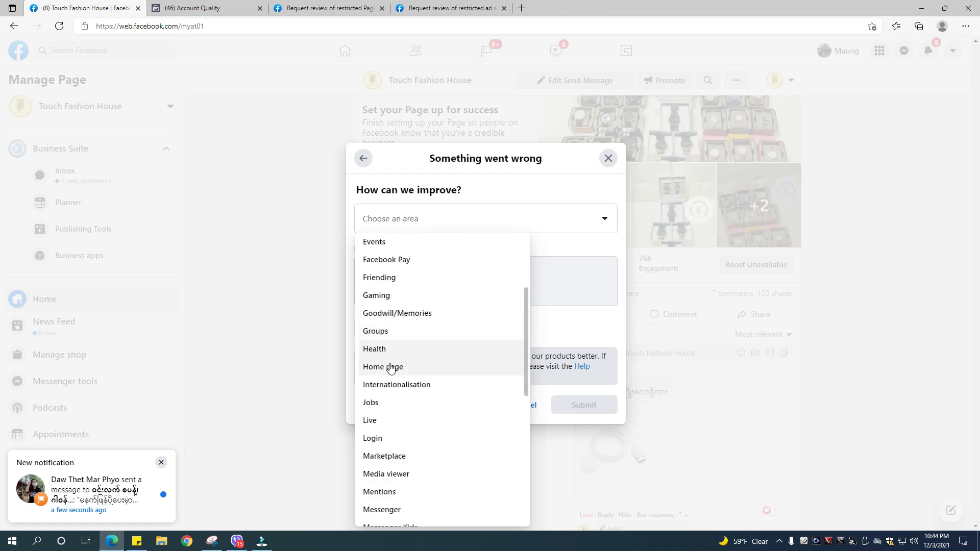
{"action": "scroll", "scroll_direction": "down", "scroll_amount": 3}
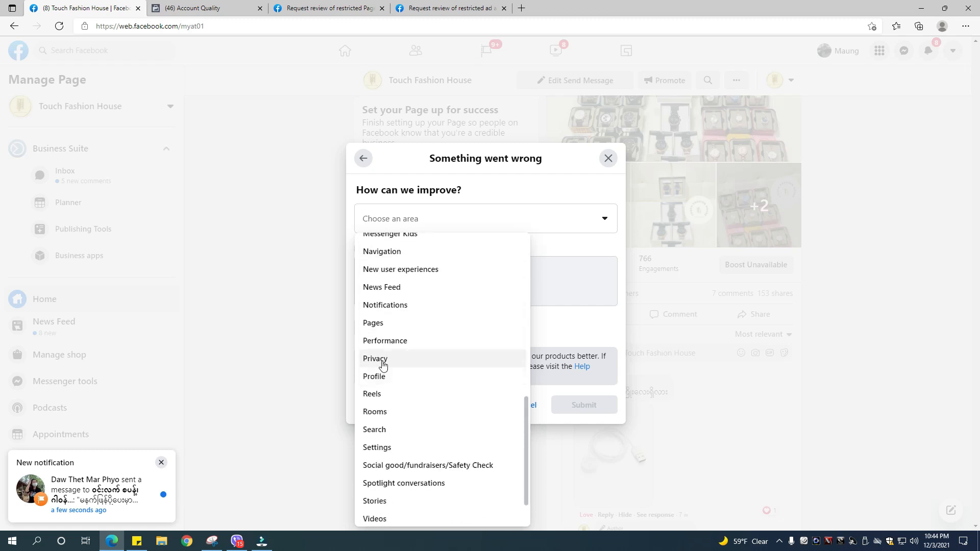
{"action": "left_click", "coordinate": [373, 323]}
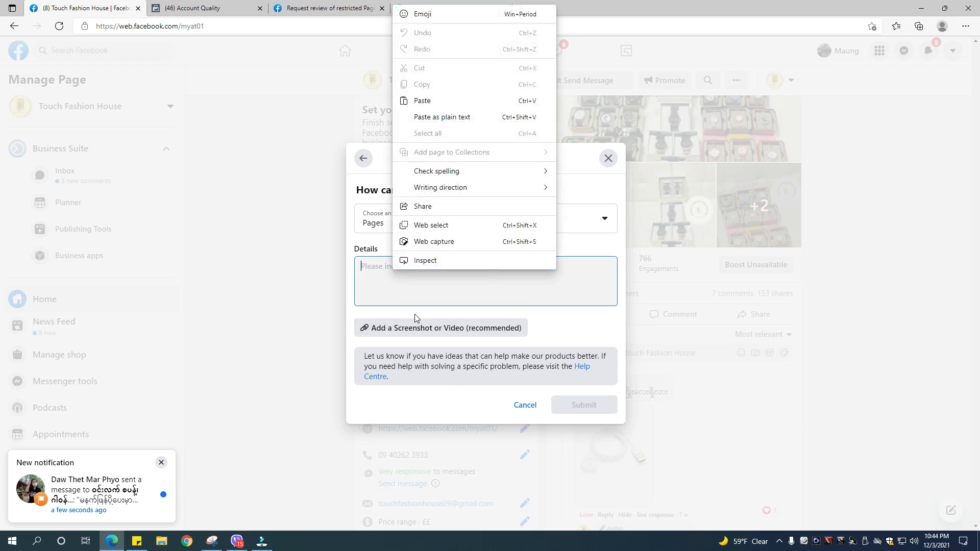
Step: Paste the appeal message into the report's Details and correct the sign-off name to Maung Maung
{"action": "left_click", "coordinate": [422, 101]}
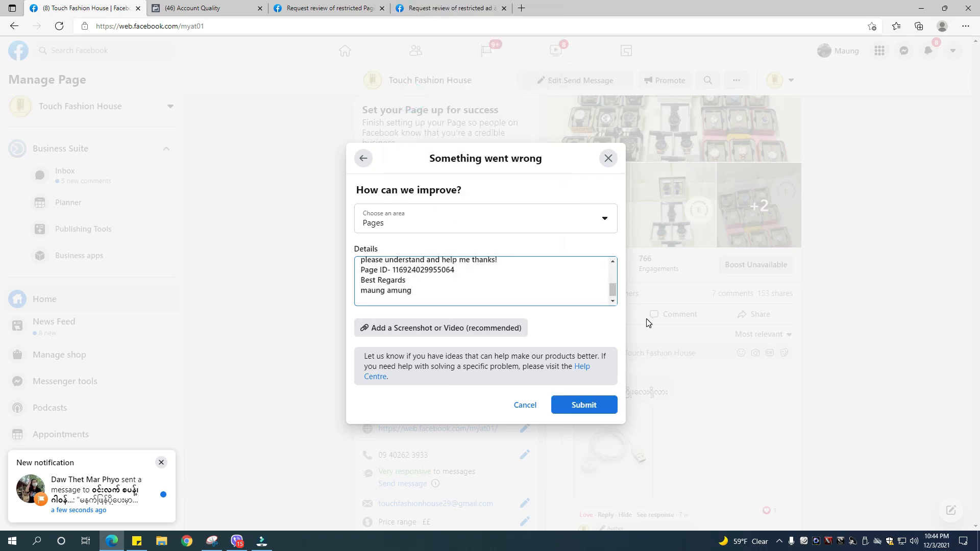
{"action": "scroll", "scroll_direction": "up", "scroll_amount": 3}
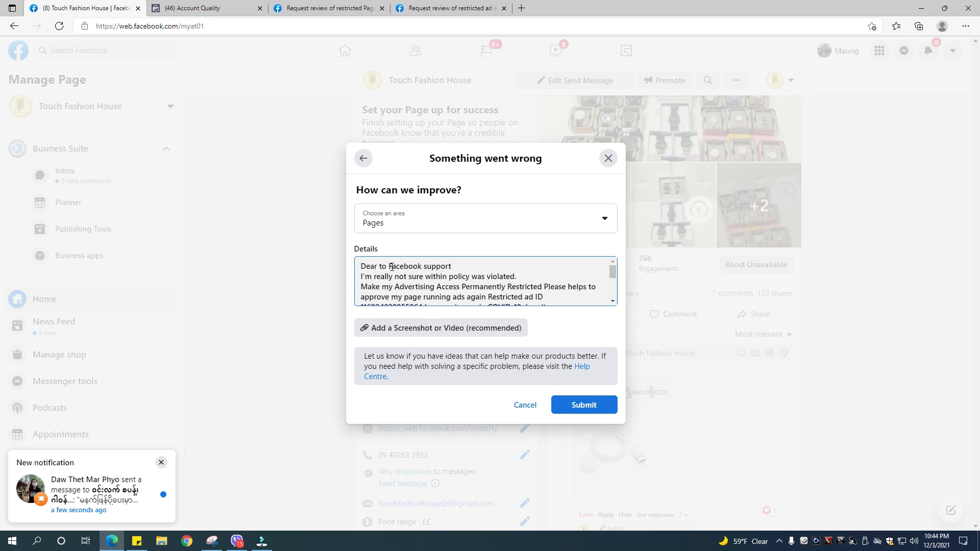
{"action": "scroll", "scroll_direction": "down", "scroll_amount": 3}
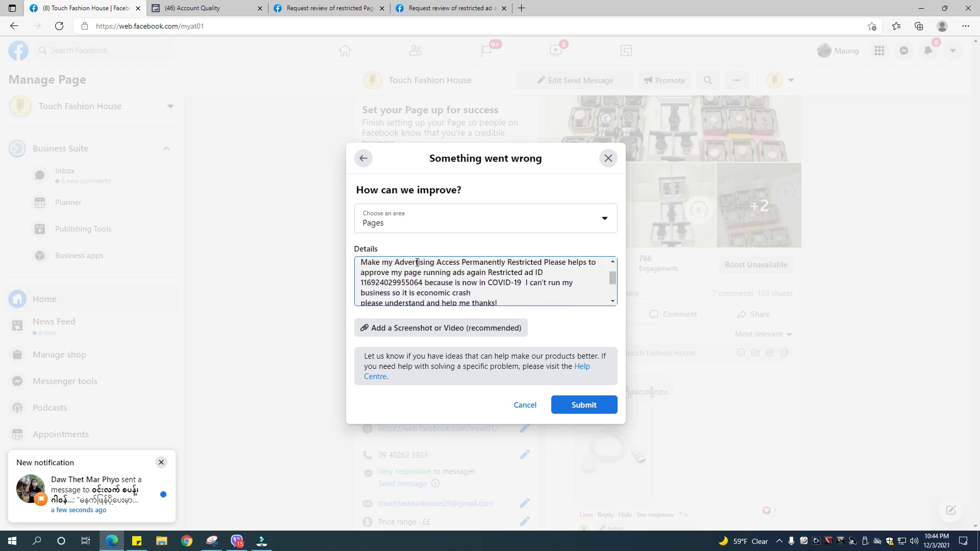
{"action": "scroll", "scroll_direction": "down", "scroll_amount": 3}
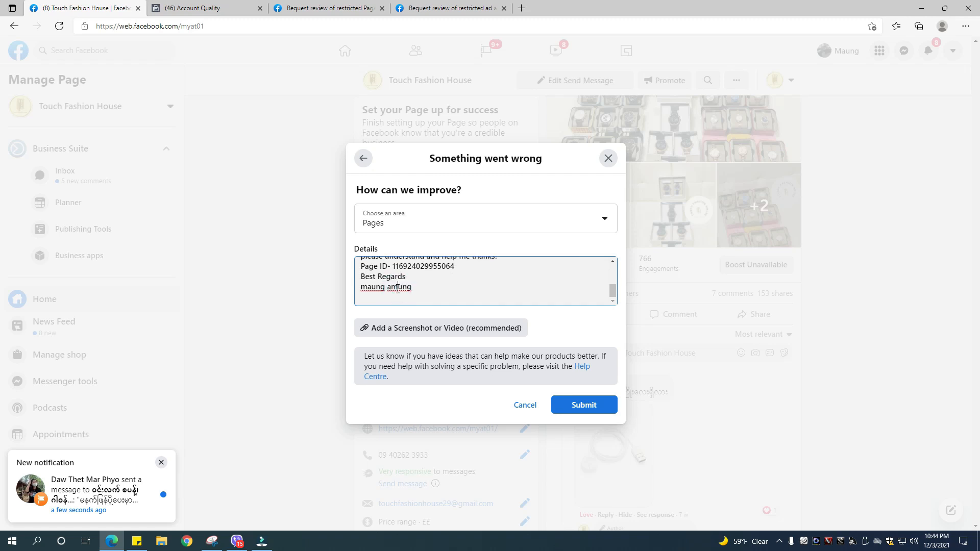
{"action": "type", "text": "Waung Maung"}
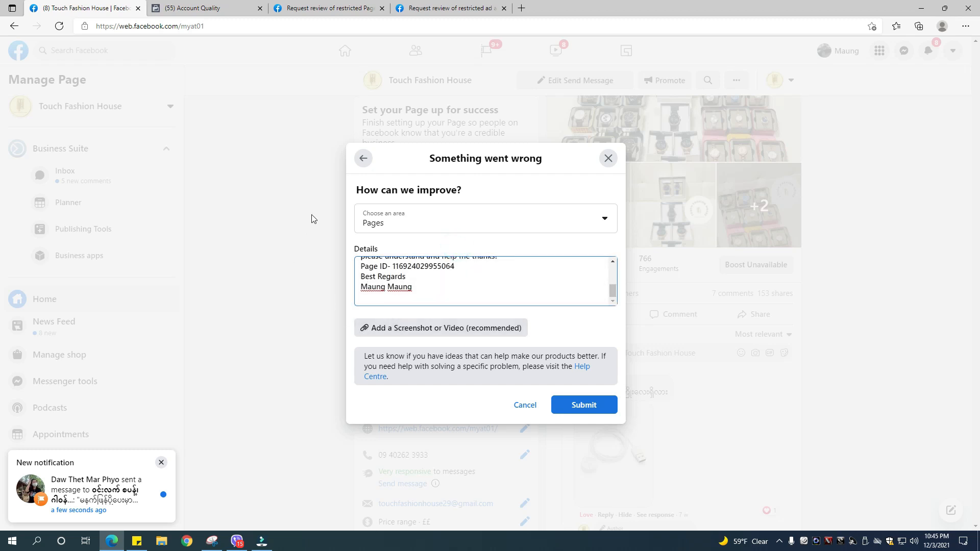
Step: Attach the 'touch' screenshot from the Photo folder to the 'Something went wrong' report
{"action": "left_click", "coordinate": [440, 327]}
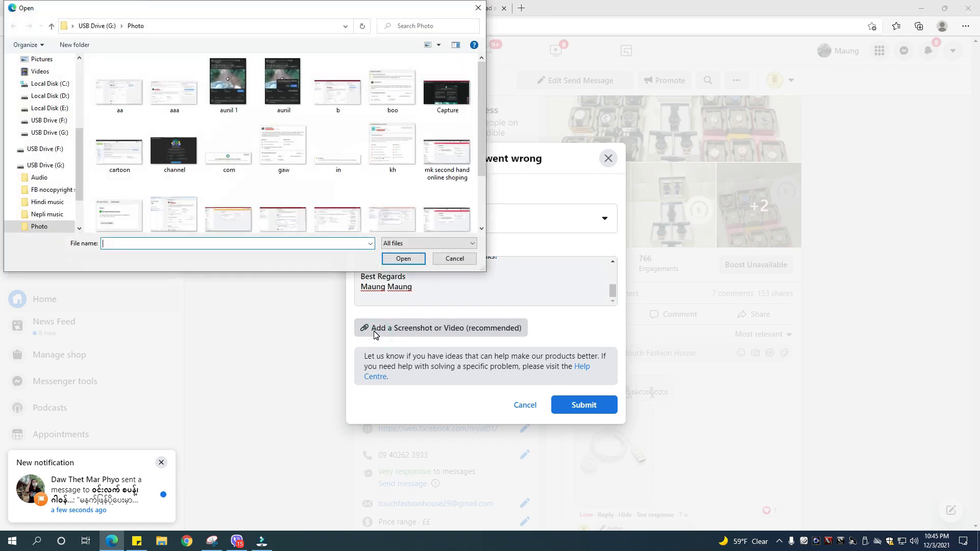
{"action": "scroll", "scroll_direction": "down", "scroll_amount": 3}
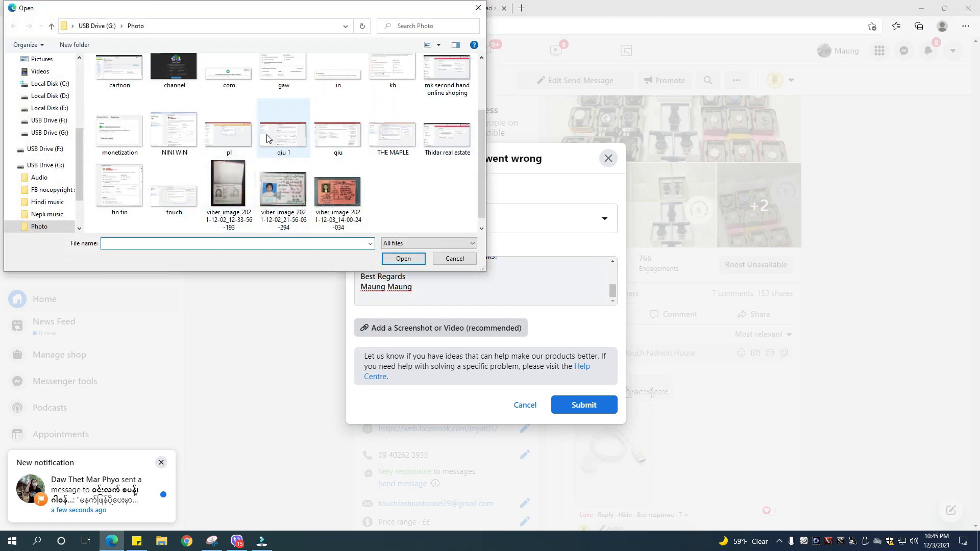
{"action": "left_click", "coordinate": [173, 187]}
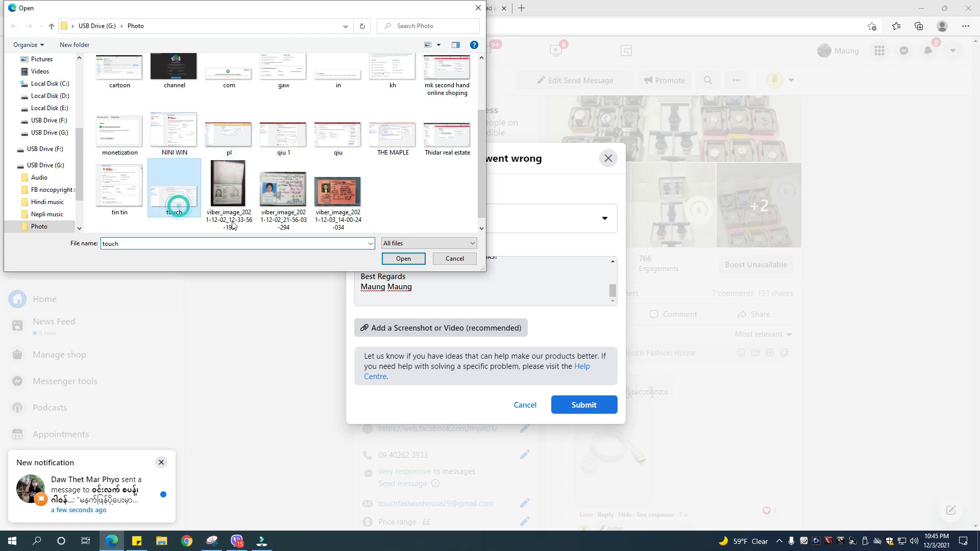
{"action": "left_click", "coordinate": [403, 258]}
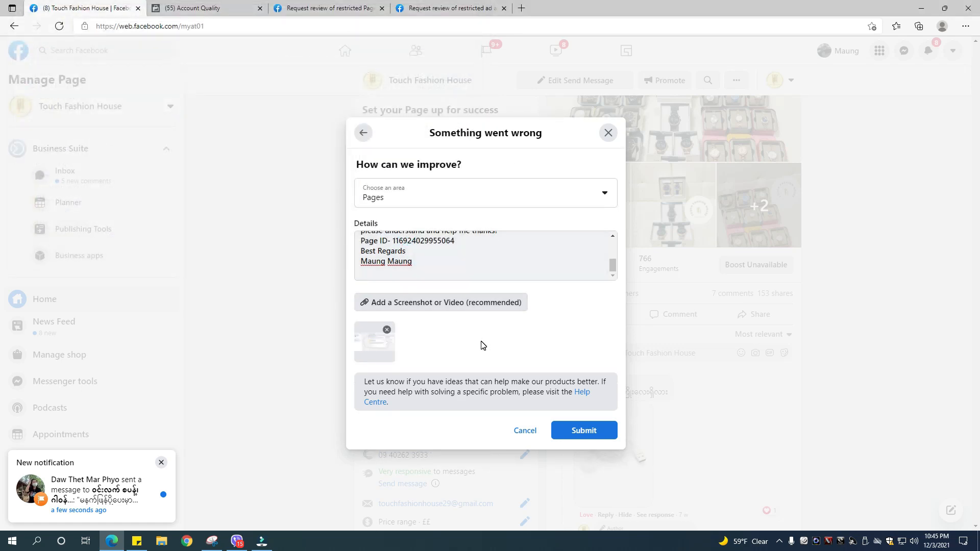
{"action": "mouse_move", "coordinate": [540, 342]}
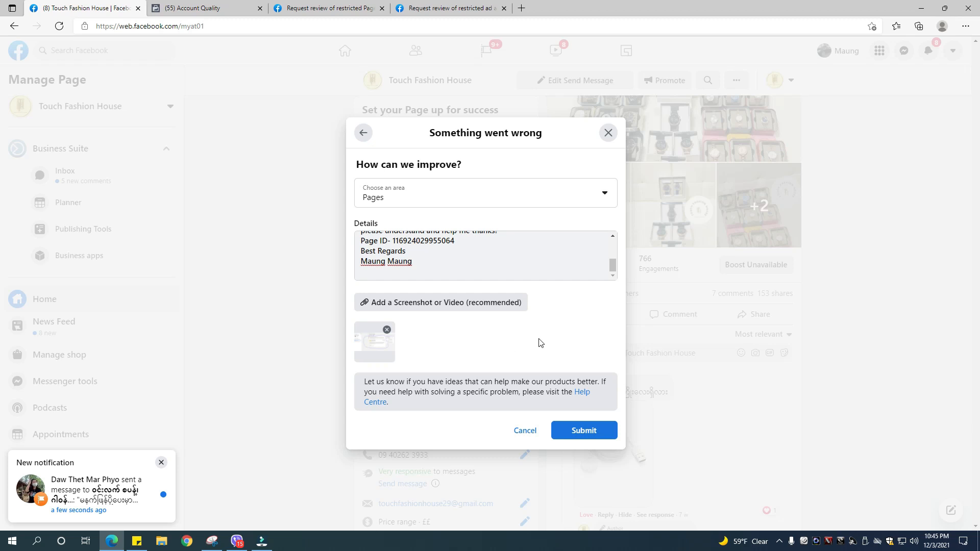
Step: Submit the Pages report and return to the Account Quality tab
{"action": "left_click", "coordinate": [583, 429]}
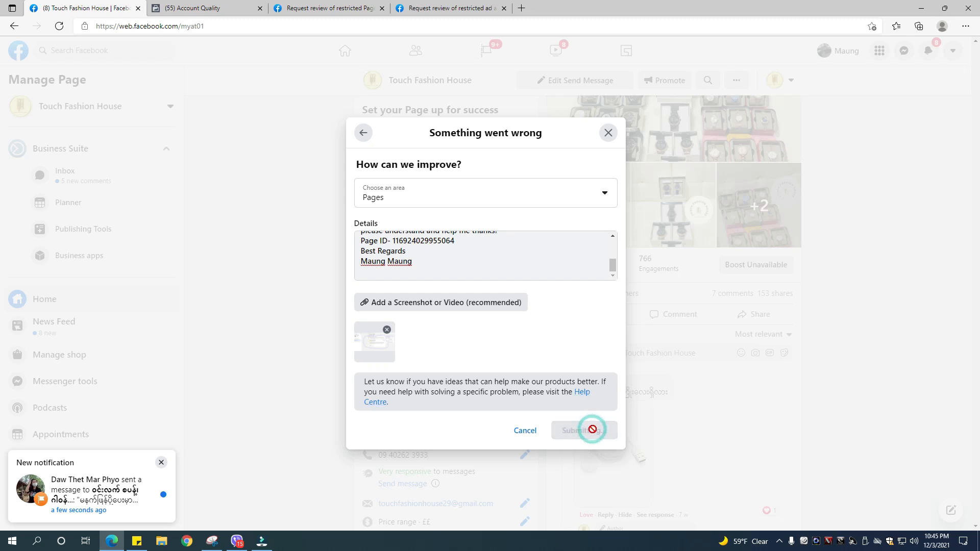
{"action": "left_click", "coordinate": [583, 429]}
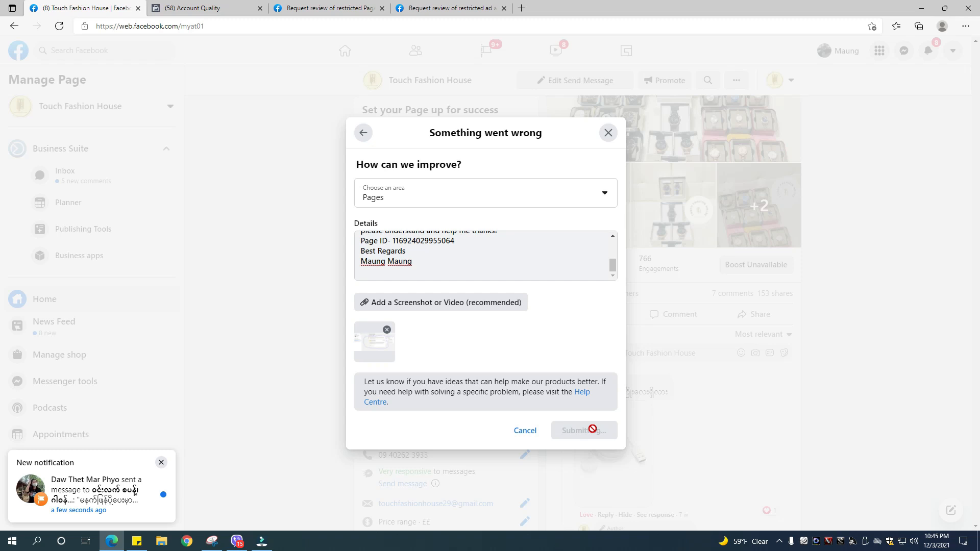
{"action": "left_click", "coordinate": [200, 8]}
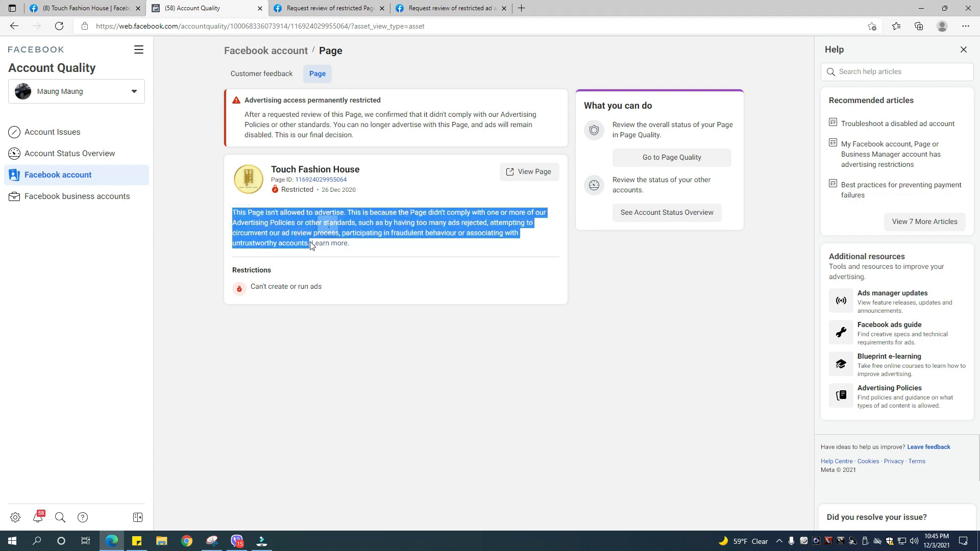
{"action": "right_click", "coordinate": [310, 243]}
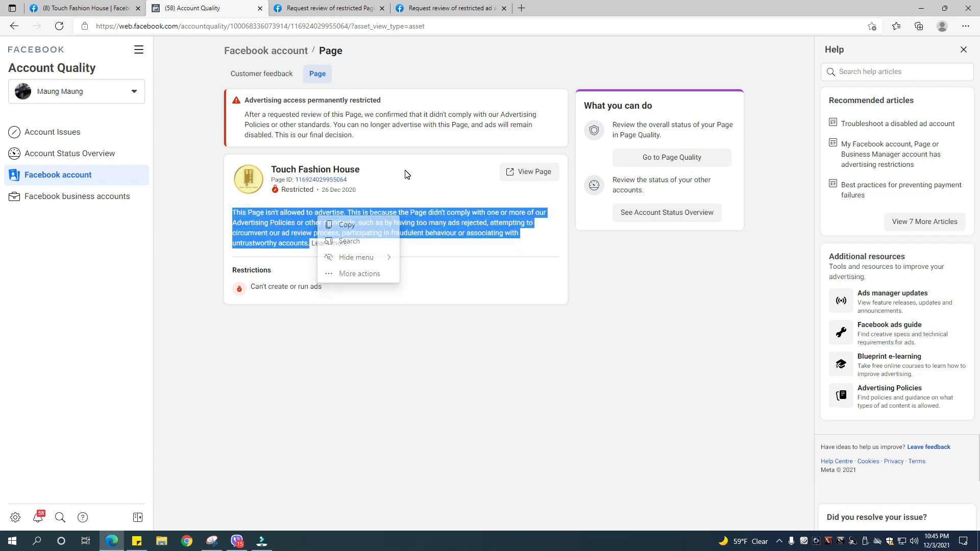
{"action": "mouse_move", "coordinate": [335, 174]}
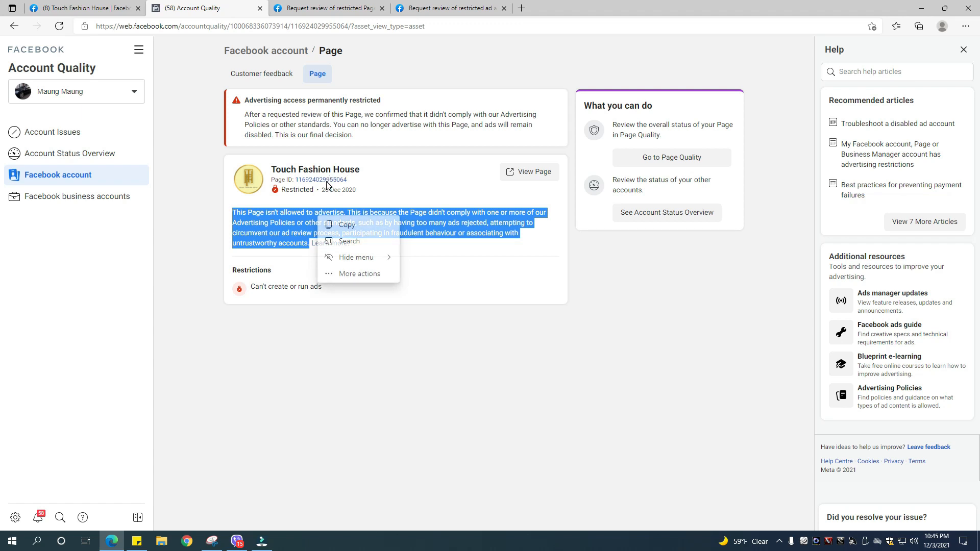
{"action": "left_click", "coordinate": [346, 225]}
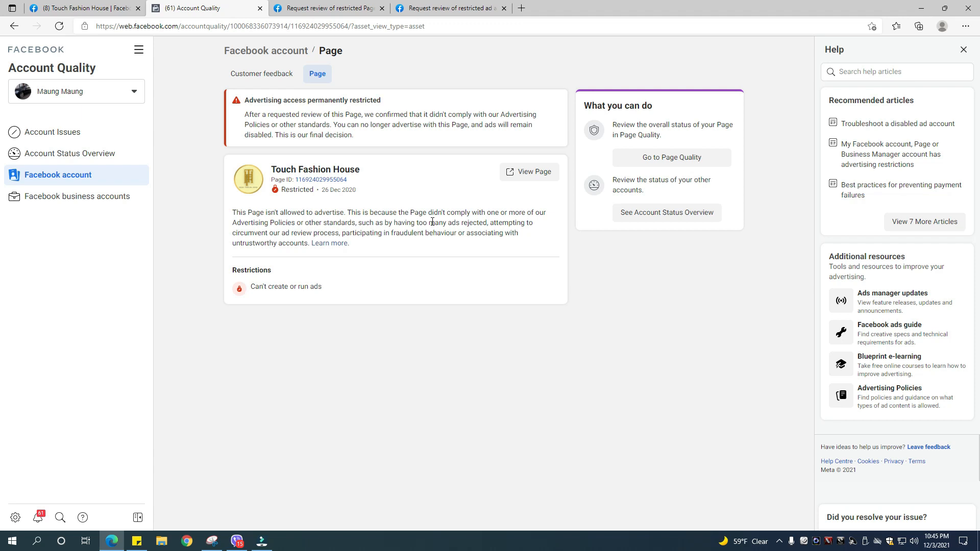
{"action": "mouse_move", "coordinate": [587, 255]}
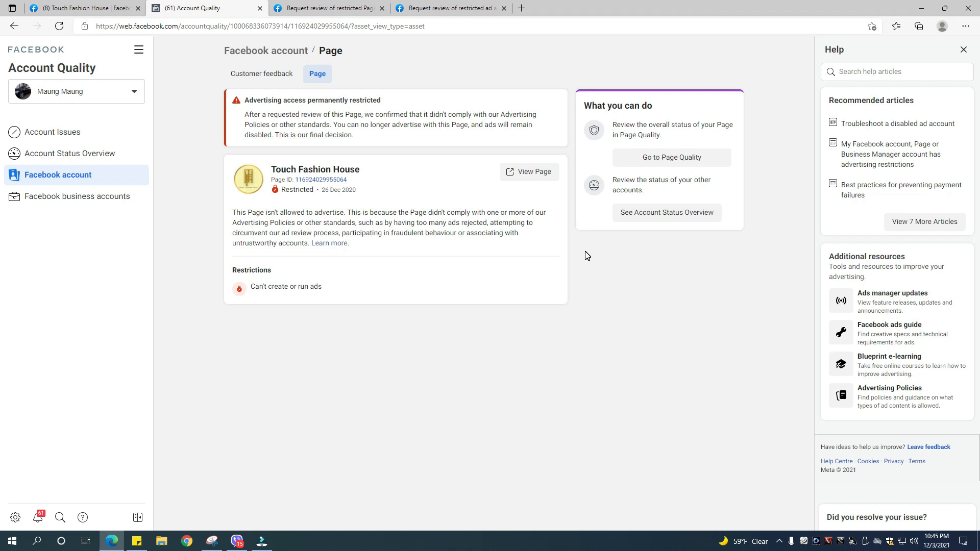
{"action": "mouse_move", "coordinate": [558, 321]}
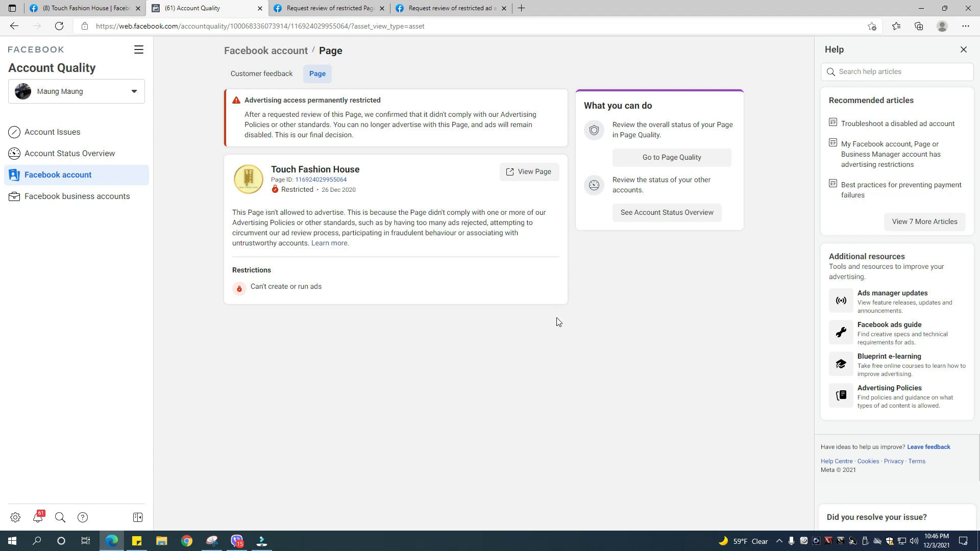